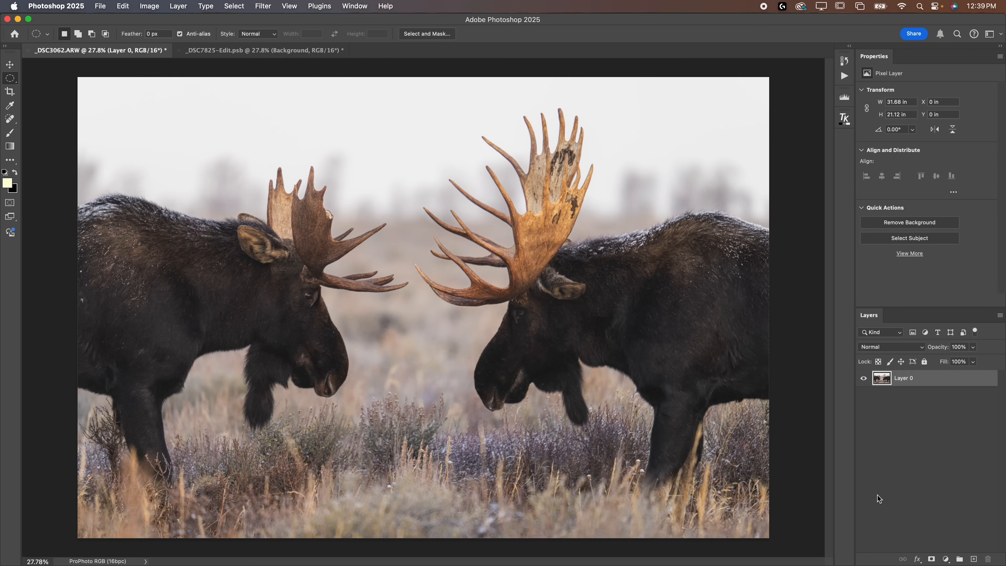
{"action": "mouse_move", "coordinate": [366, 287]}
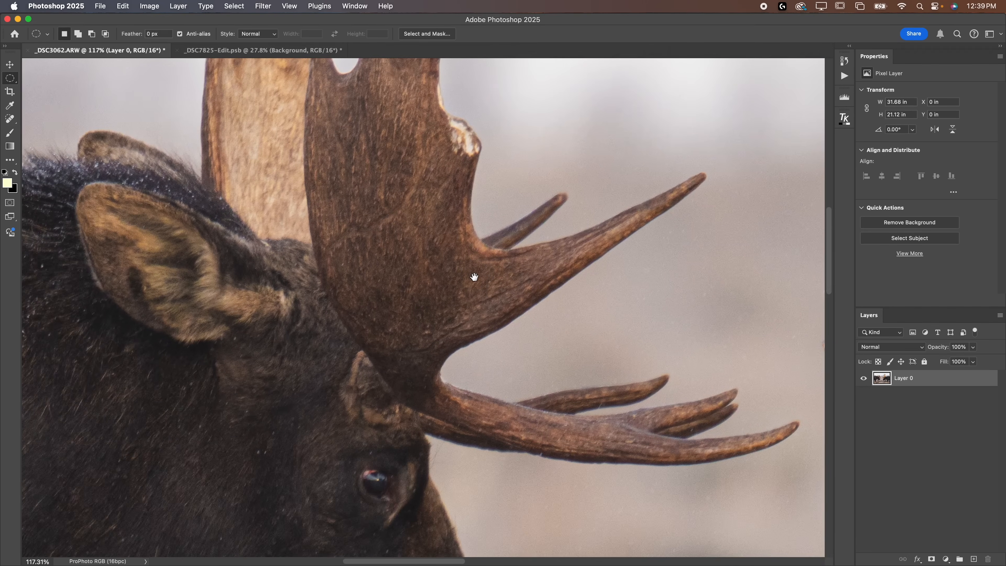
Zoom in on the moose antlers to inspect their detail before sharpening
{"action": "left_click", "coordinate": [577, 400]}
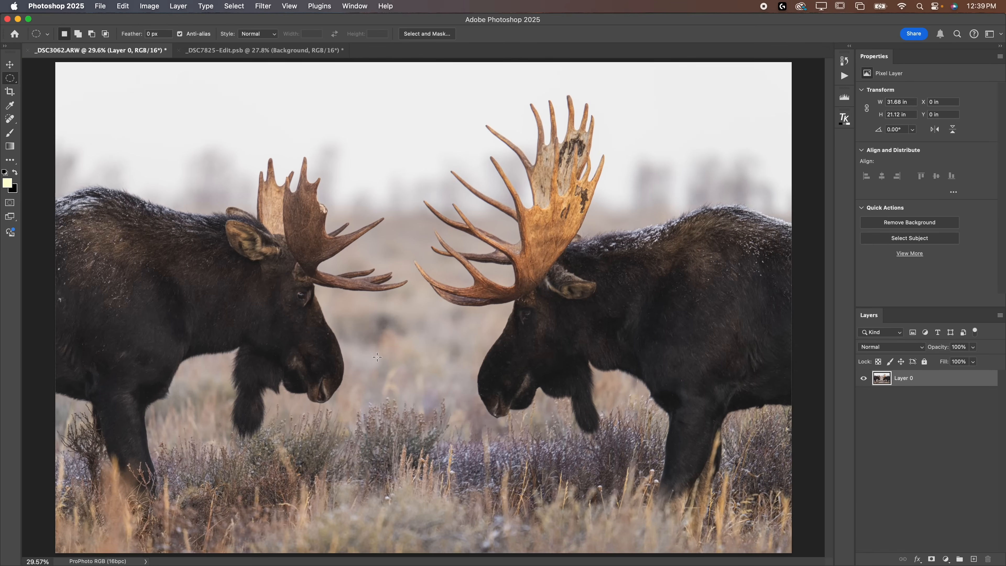
{"action": "mouse_move", "coordinate": [657, 391]}
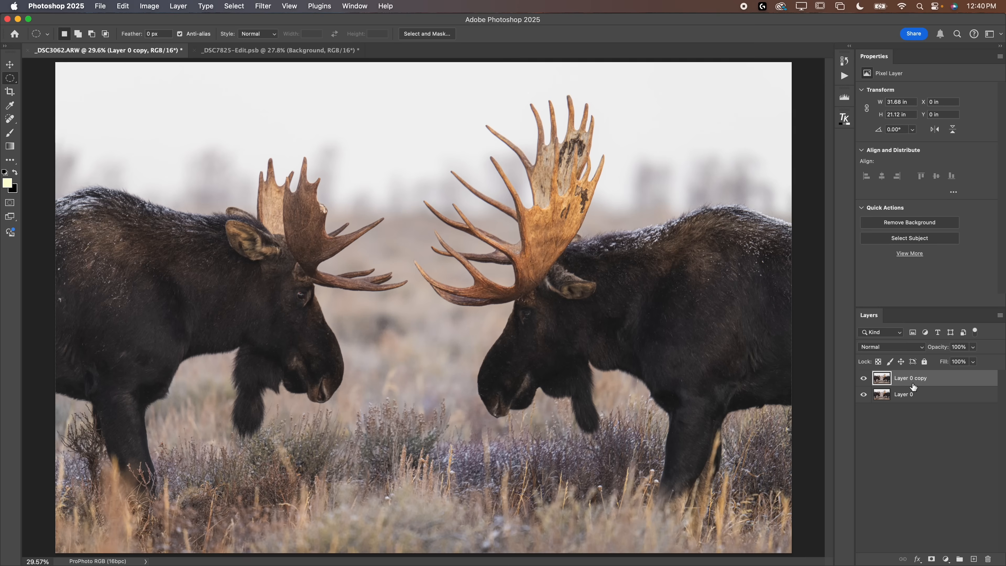
{"action": "mouse_move", "coordinate": [272, 66]}
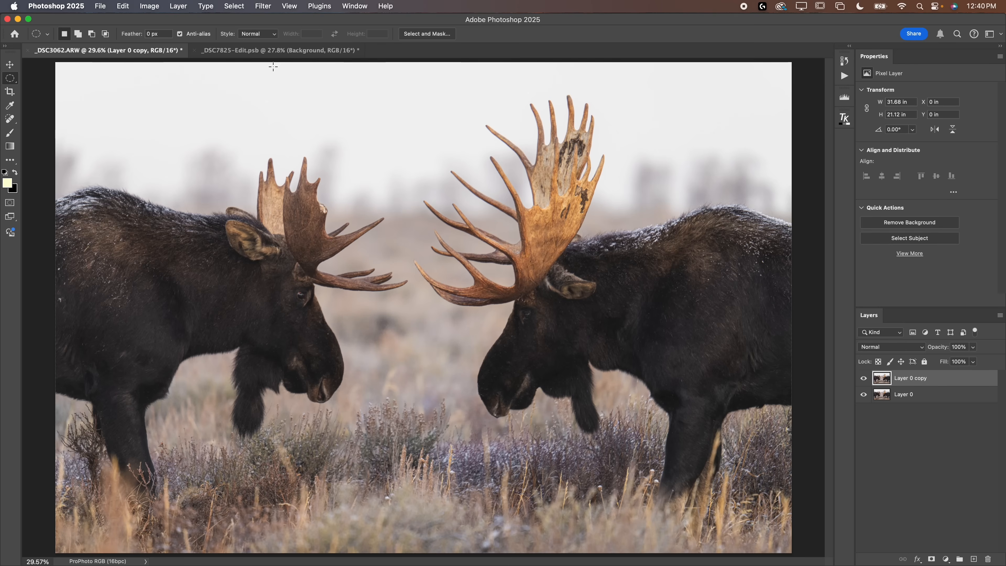
Browse the Filter menu's Sharpen and Other submenus to locate High Pass
{"action": "left_click", "coordinate": [262, 5]}
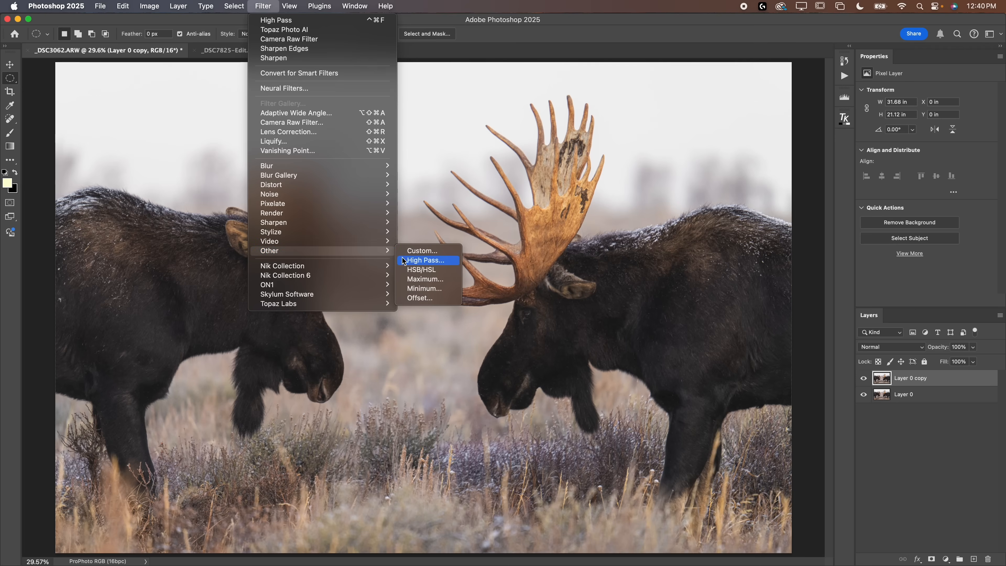
{"action": "mouse_move", "coordinate": [274, 223]}
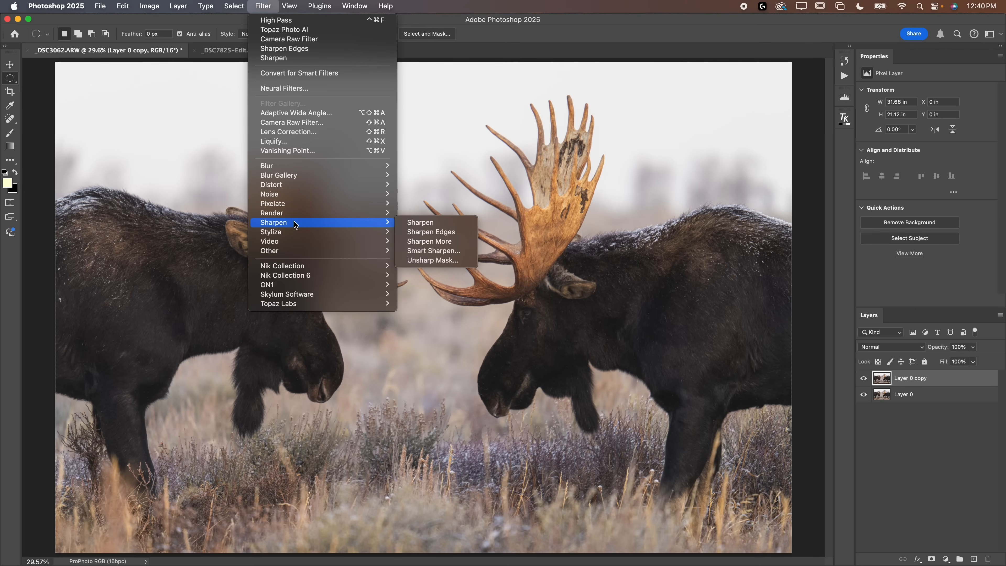
{"action": "mouse_move", "coordinate": [435, 260]}
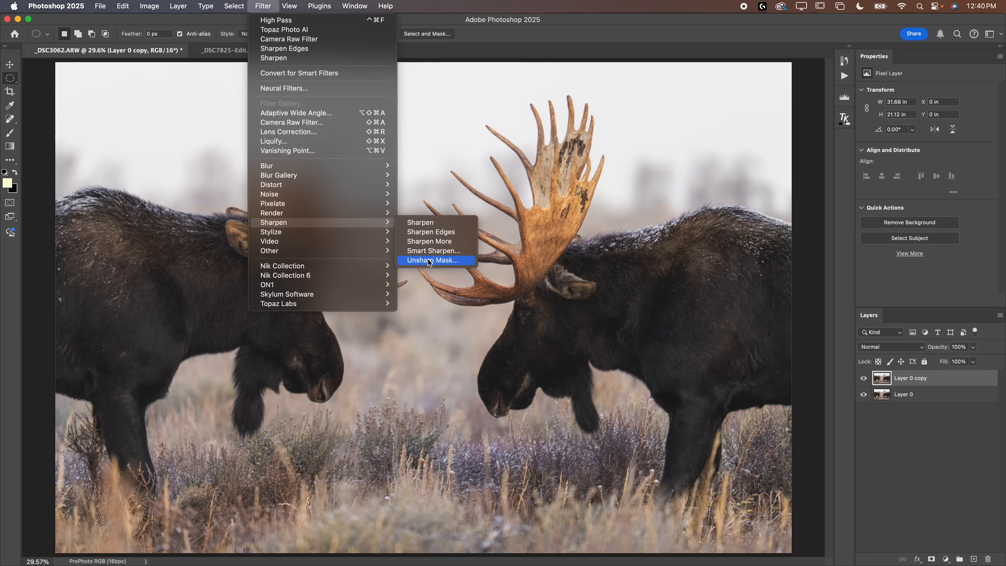
{"action": "mouse_move", "coordinate": [429, 241]}
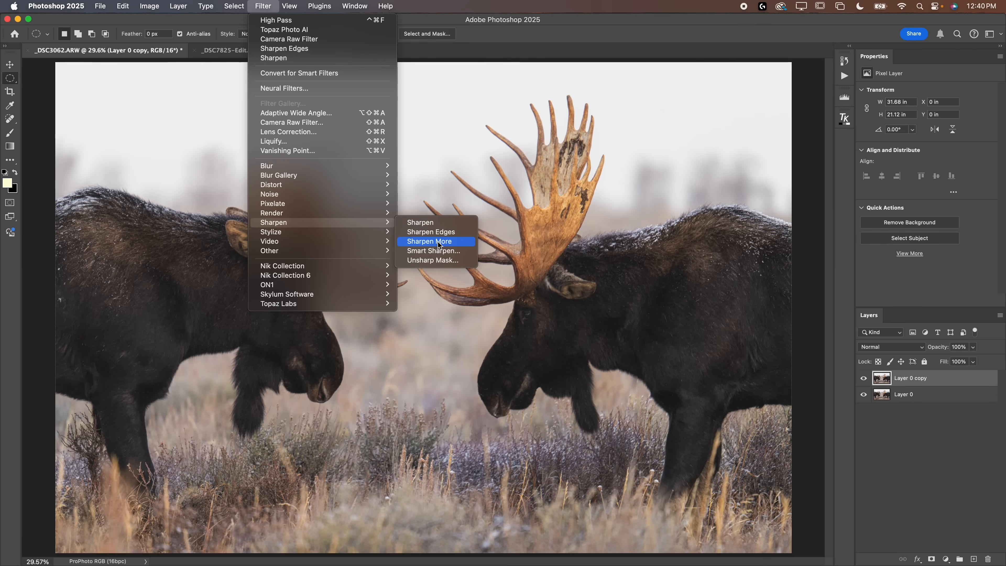
{"action": "mouse_move", "coordinate": [435, 251]}
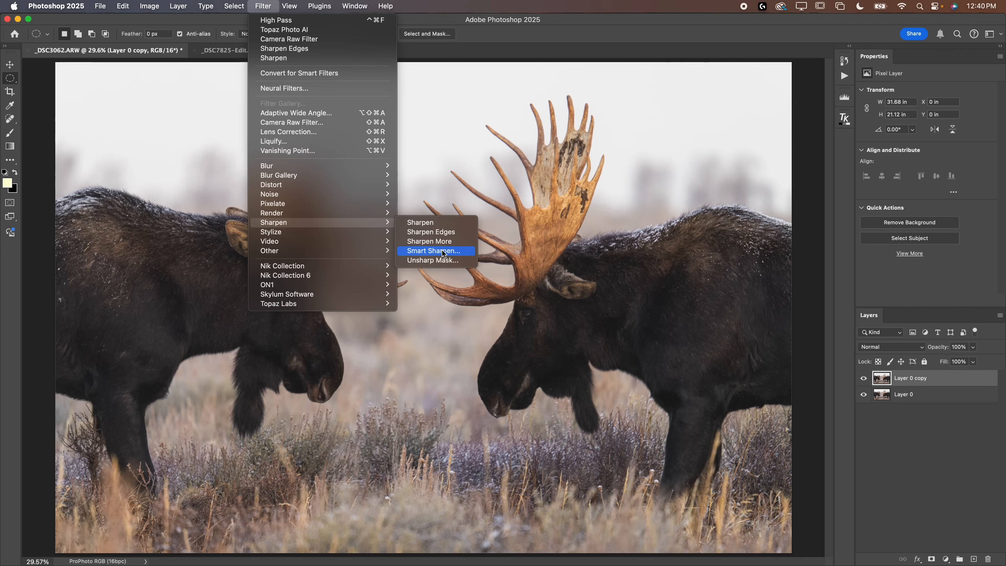
{"action": "mouse_move", "coordinate": [436, 260]}
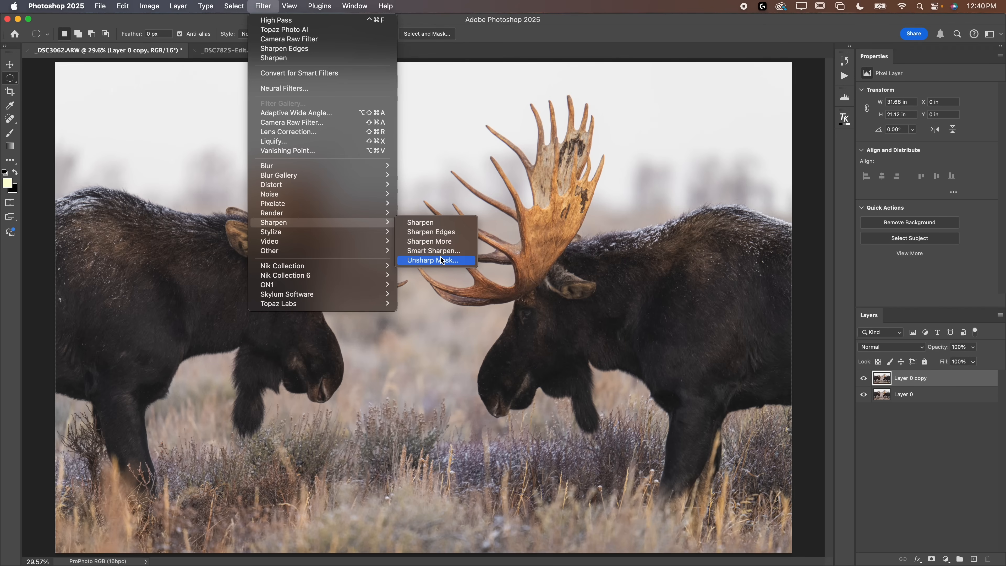
{"action": "mouse_move", "coordinate": [327, 241]}
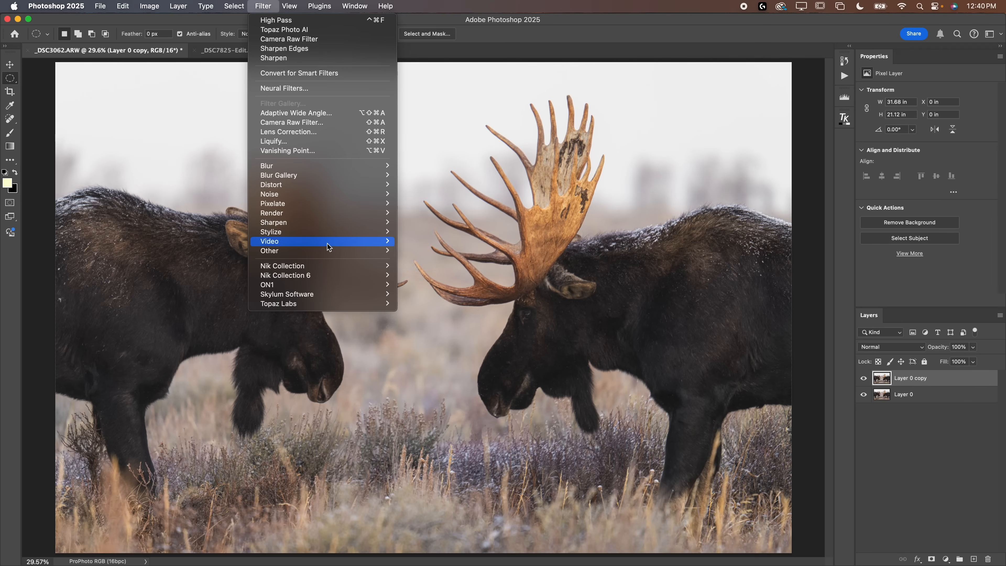
{"action": "mouse_move", "coordinate": [269, 250]}
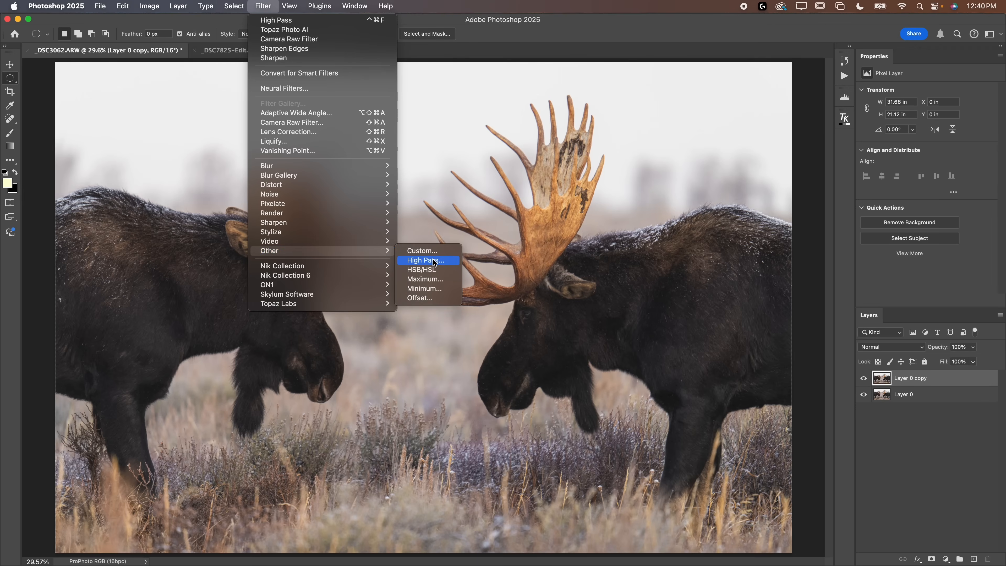
Run High Pass on the copied moose layer with a 4.0 pixel radius previewing
{"action": "left_click", "coordinate": [423, 260]}
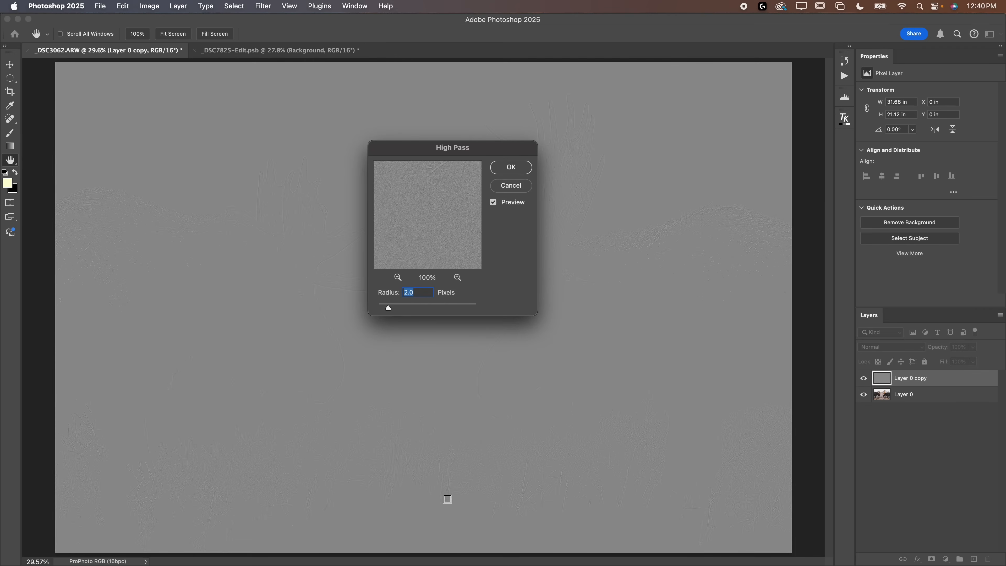
{"action": "mouse_move", "coordinate": [382, 311]}
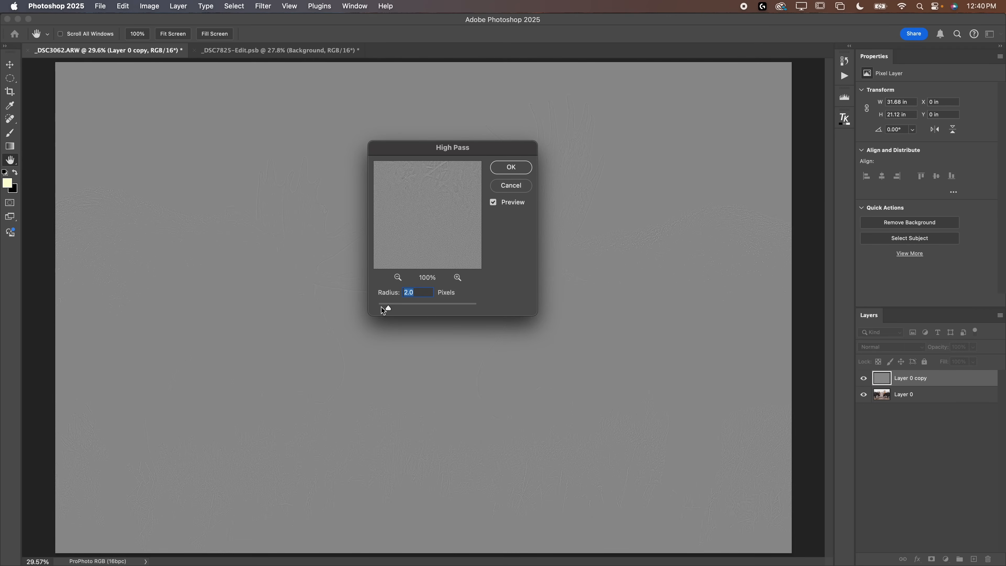
{"action": "mouse_move", "coordinate": [394, 272]}
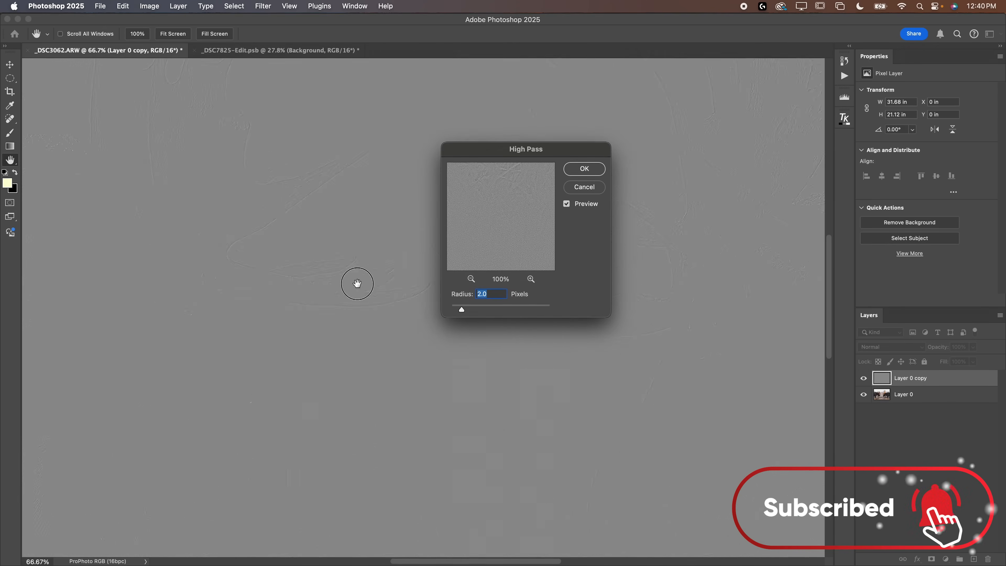
{"action": "left_click", "coordinate": [357, 284]}
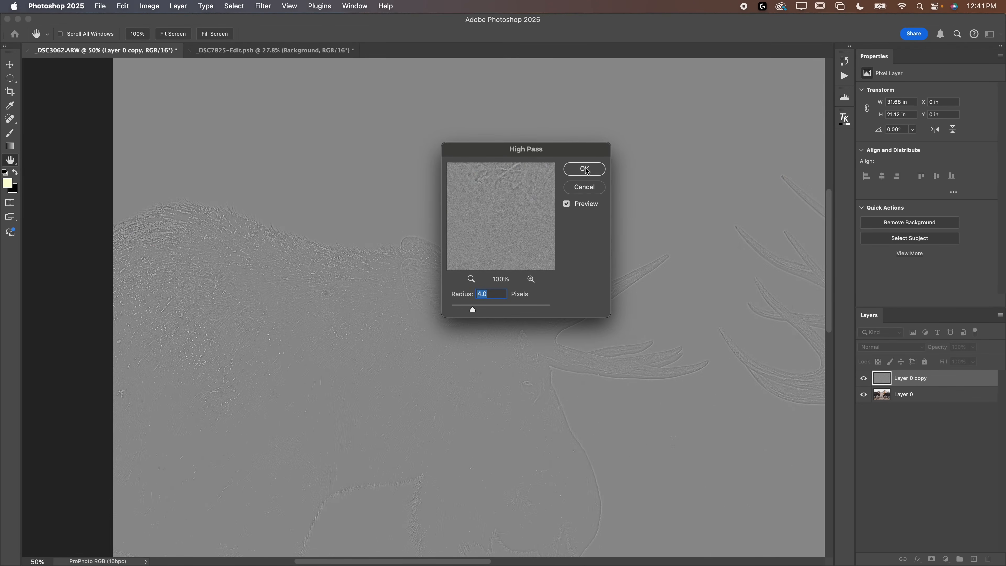
Apply the 4 px High Pass and blend Layer 0 copy as Overlay
{"action": "left_click", "coordinate": [582, 169]}
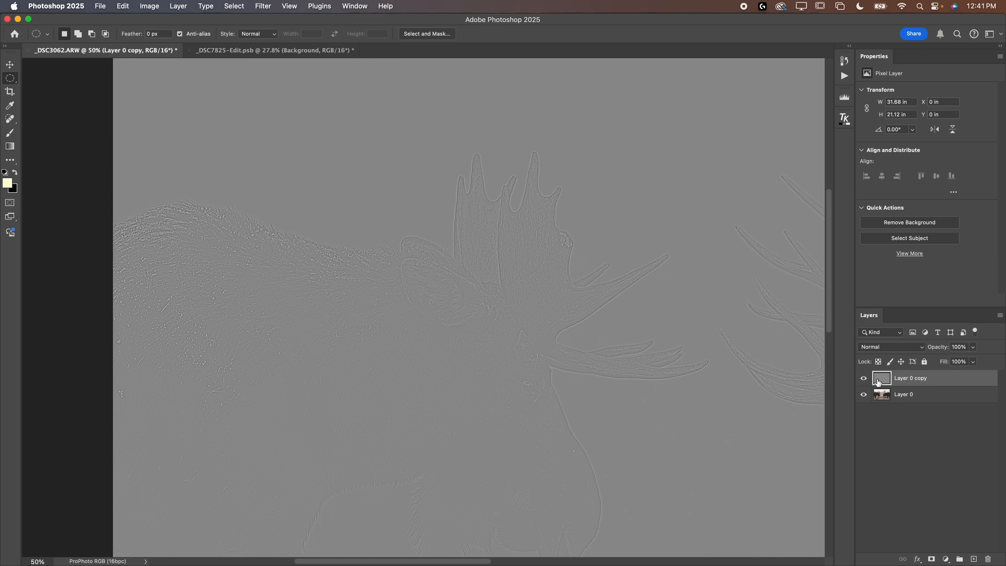
{"action": "left_click", "coordinate": [890, 346]}
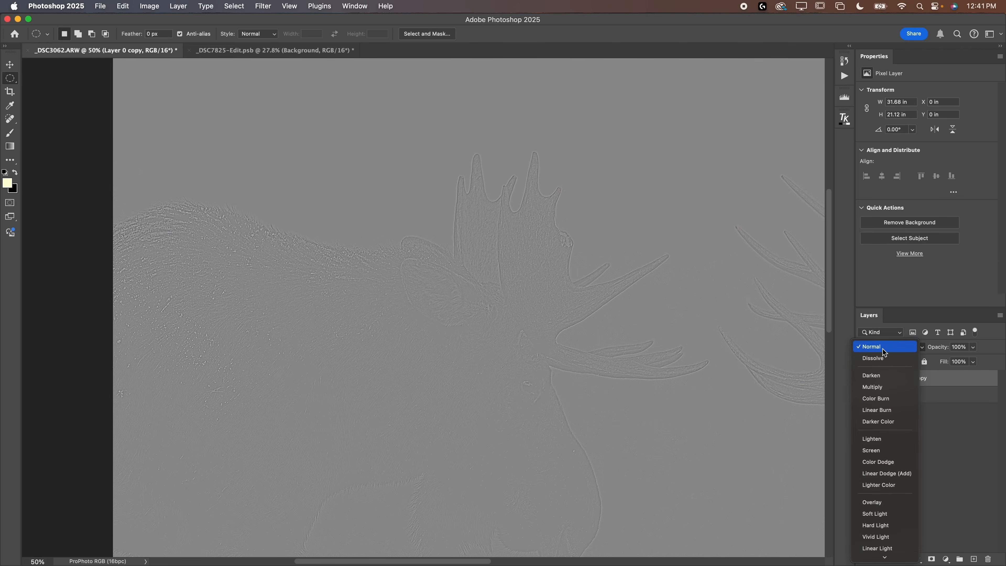
{"action": "left_click", "coordinate": [873, 502]}
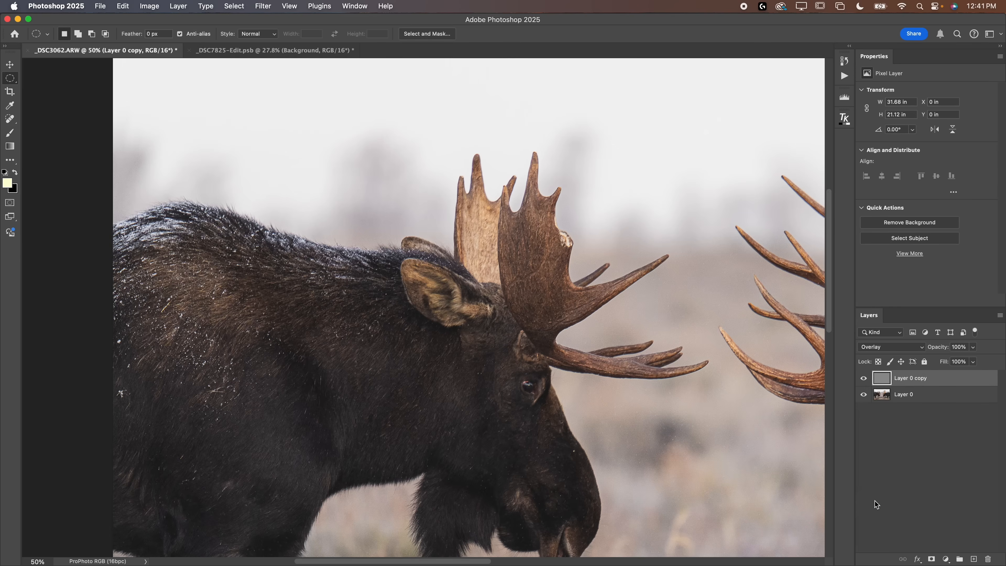
{"action": "mouse_move", "coordinate": [572, 307]}
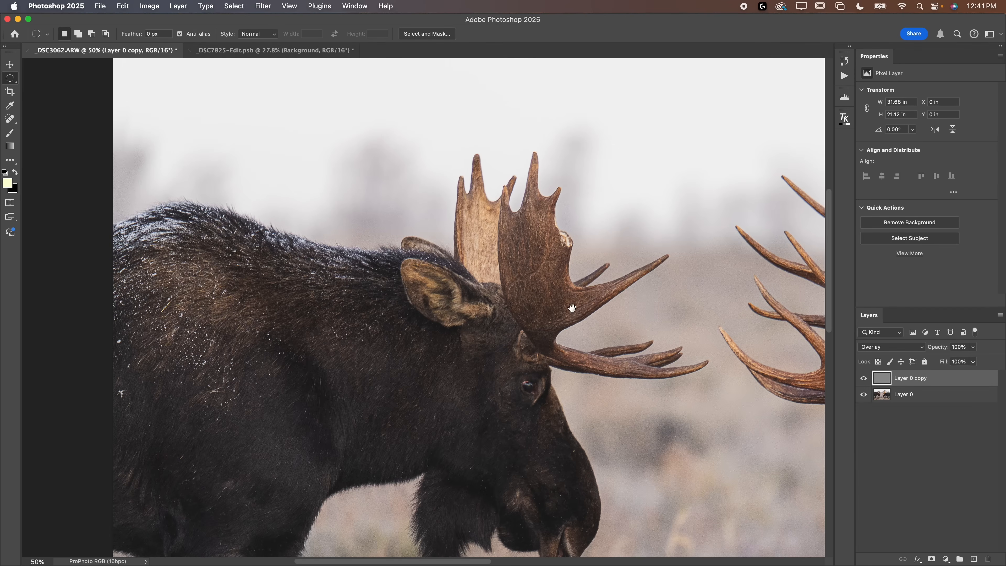
{"action": "mouse_move", "coordinate": [469, 244]}
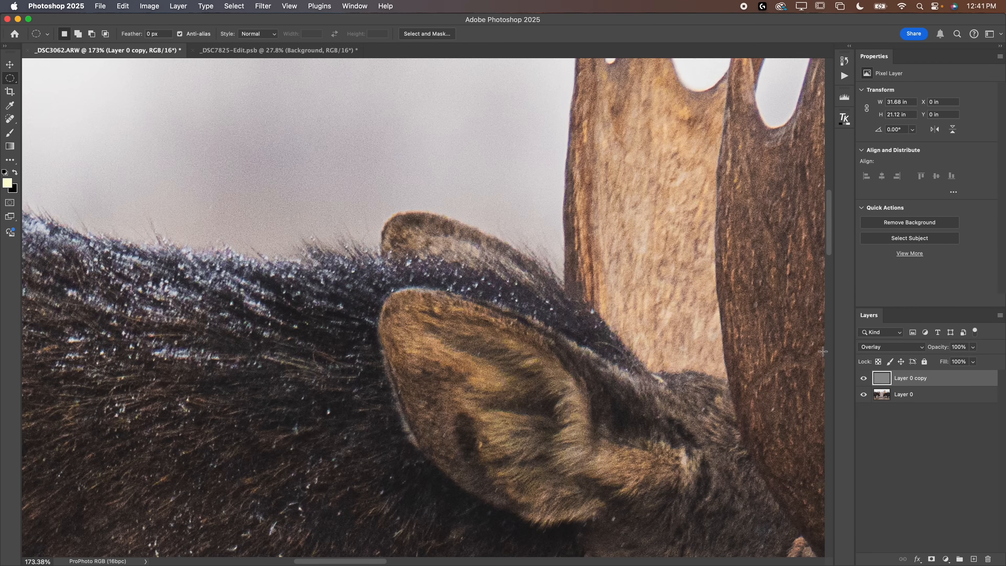
Toggle the sharpening layer to compare, then reduce its opacity to about 76%
{"action": "left_click", "coordinate": [864, 378]}
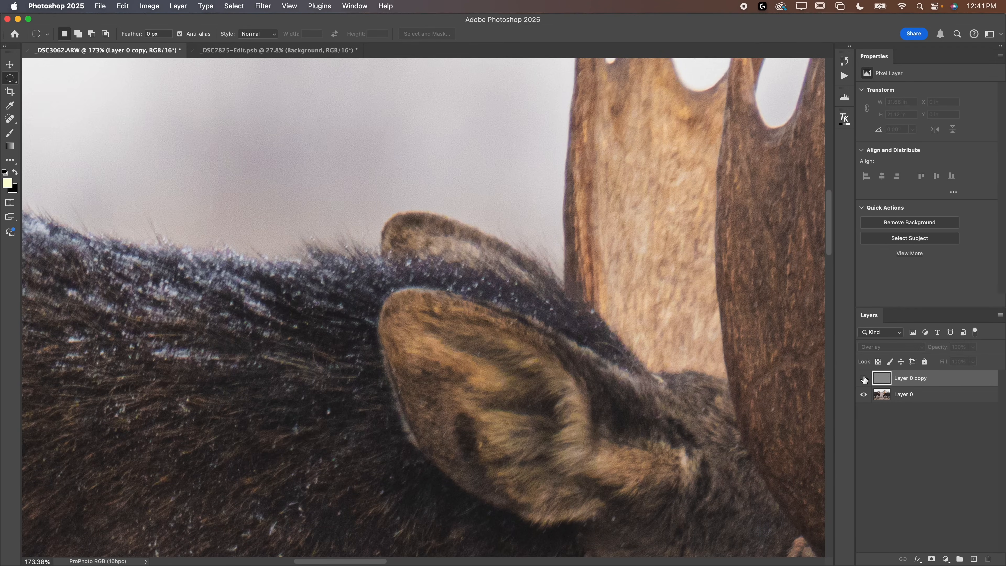
{"action": "left_click", "coordinate": [395, 251]}
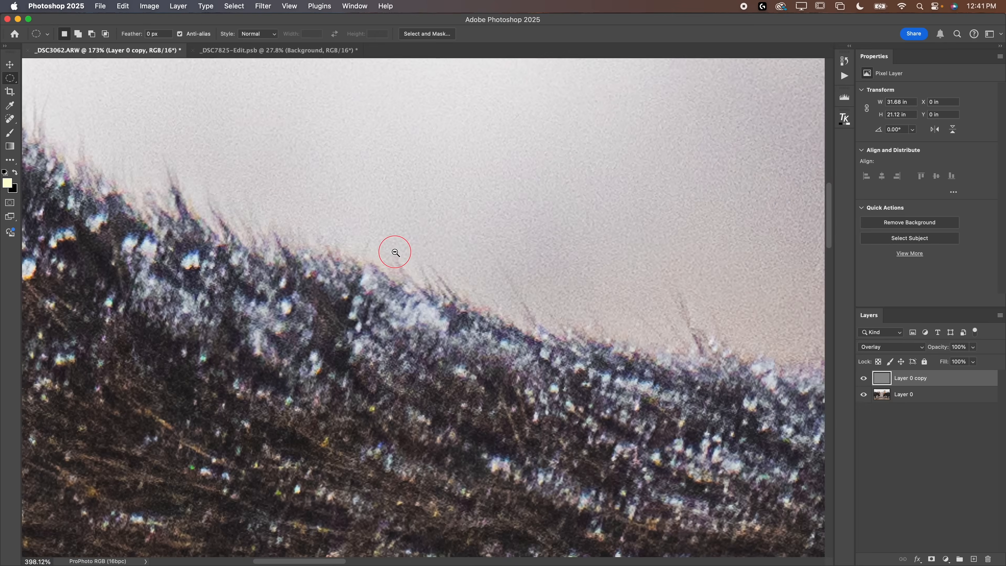
{"action": "left_click", "coordinate": [394, 252]}
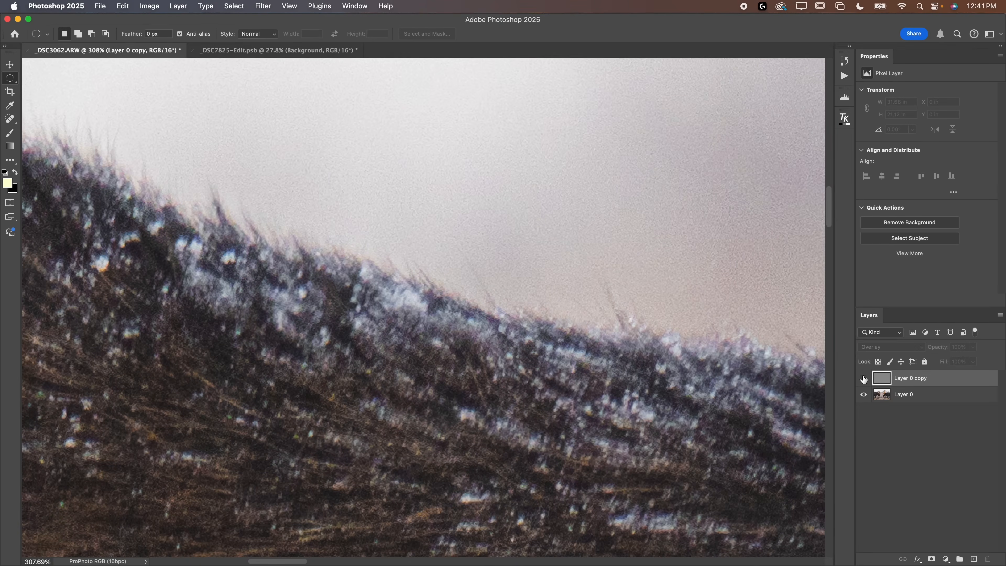
{"action": "left_click", "coordinate": [864, 378]}
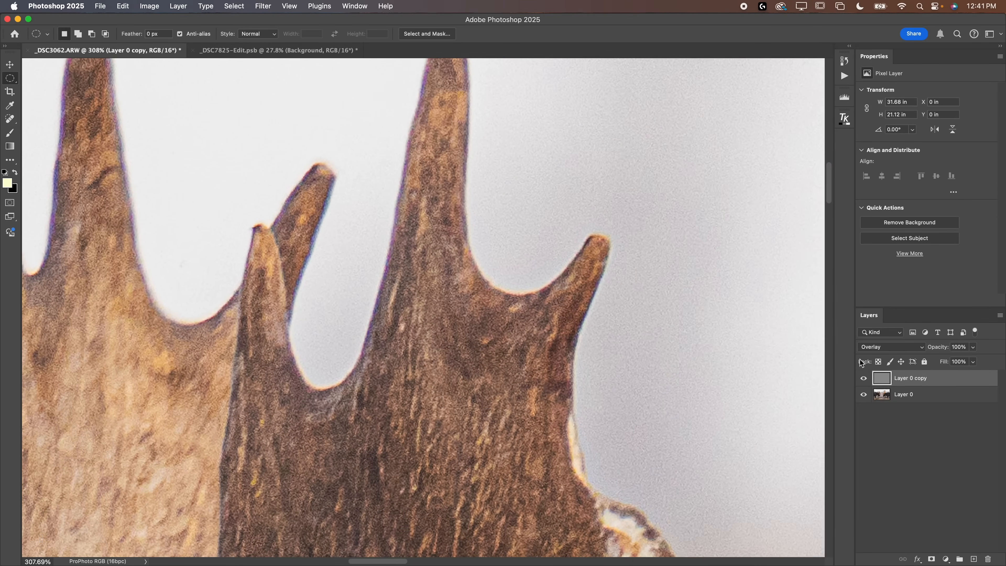
{"action": "left_click", "coordinate": [864, 378]}
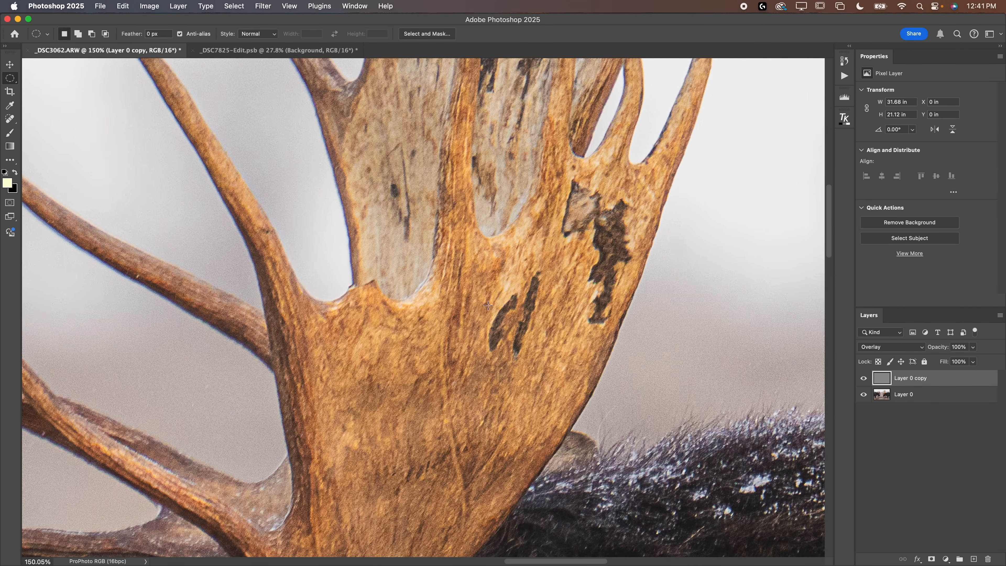
{"action": "mouse_move", "coordinate": [474, 304]}
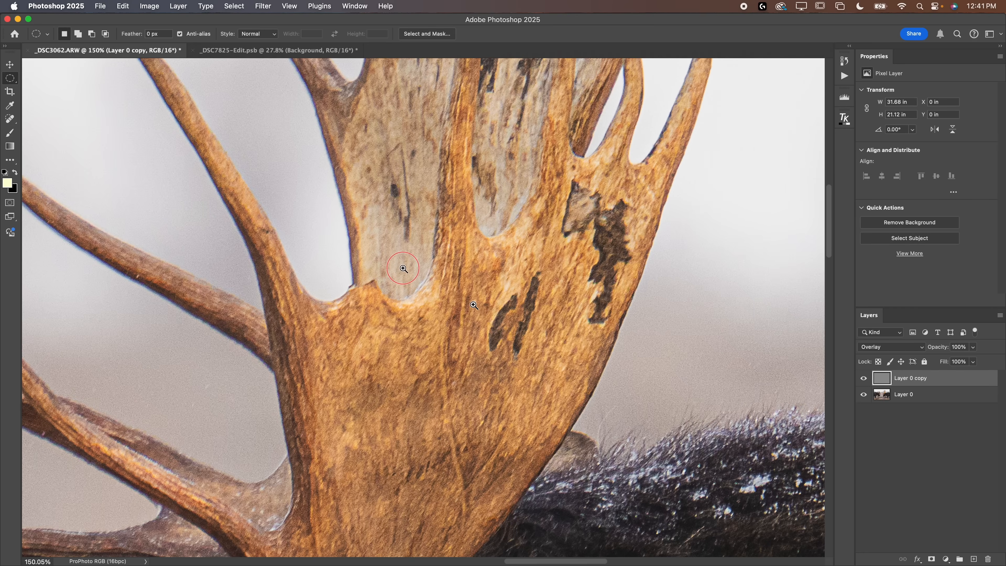
{"action": "left_click", "coordinate": [403, 269]}
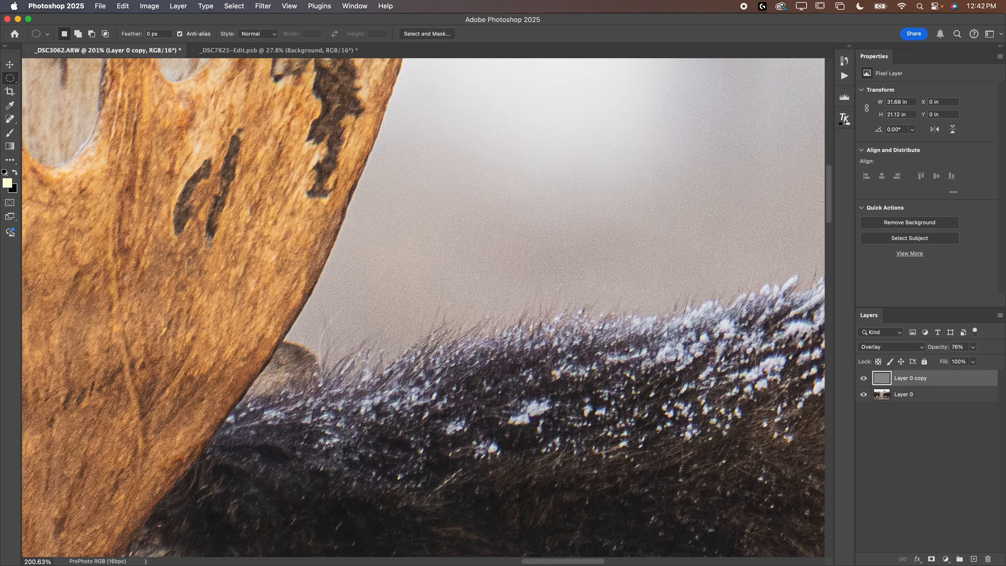
{"action": "mouse_move", "coordinate": [406, 288]}
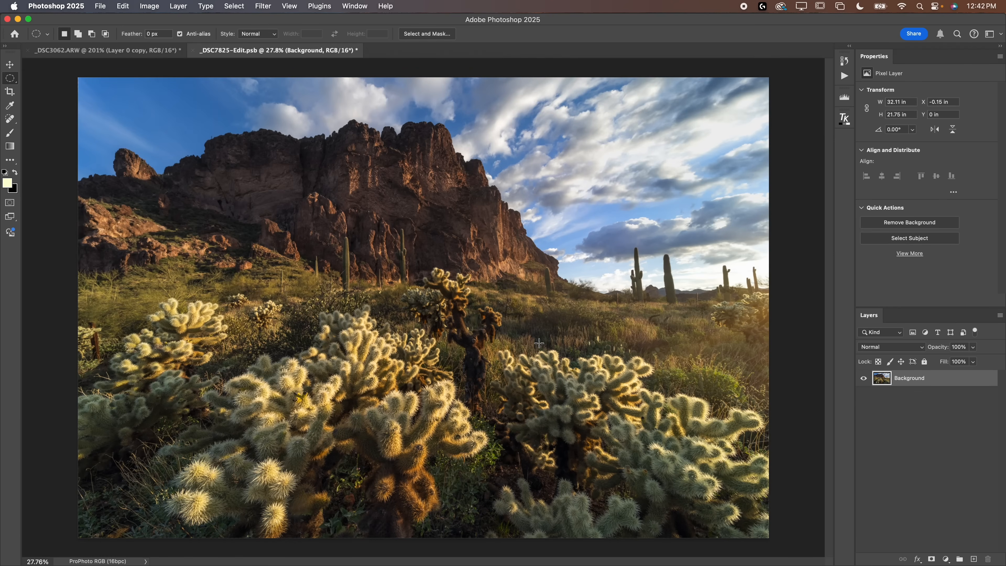
{"action": "mouse_move", "coordinate": [534, 338]}
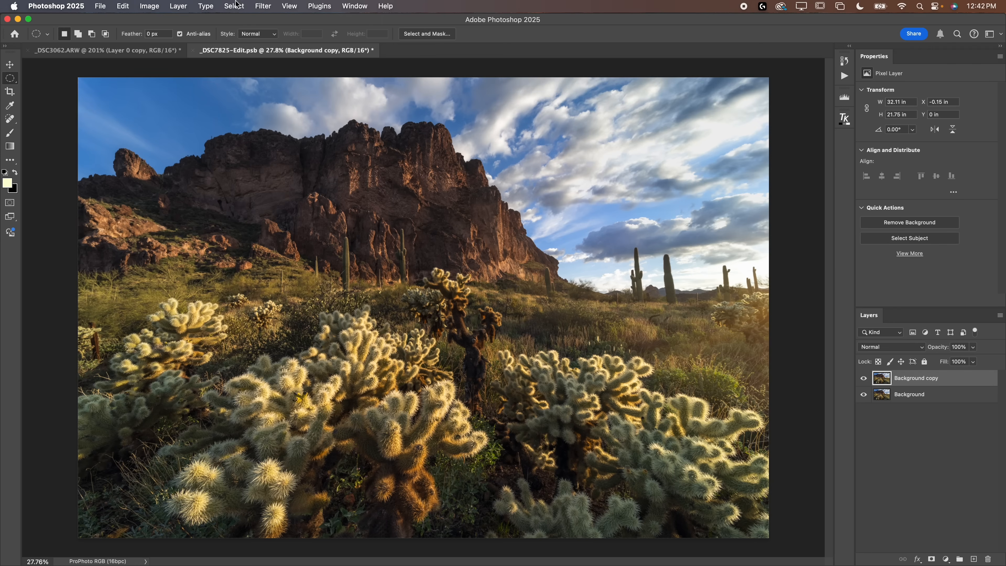
Apply a 4.0 px High Pass to the duplicated cactus Background layer
{"action": "left_click", "coordinate": [262, 6]}
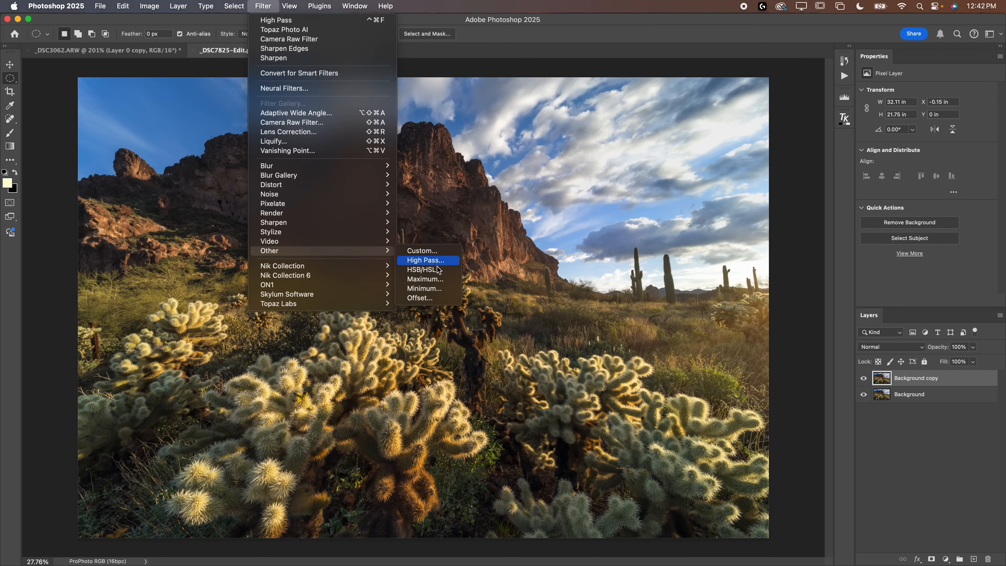
{"action": "left_click", "coordinate": [425, 260]}
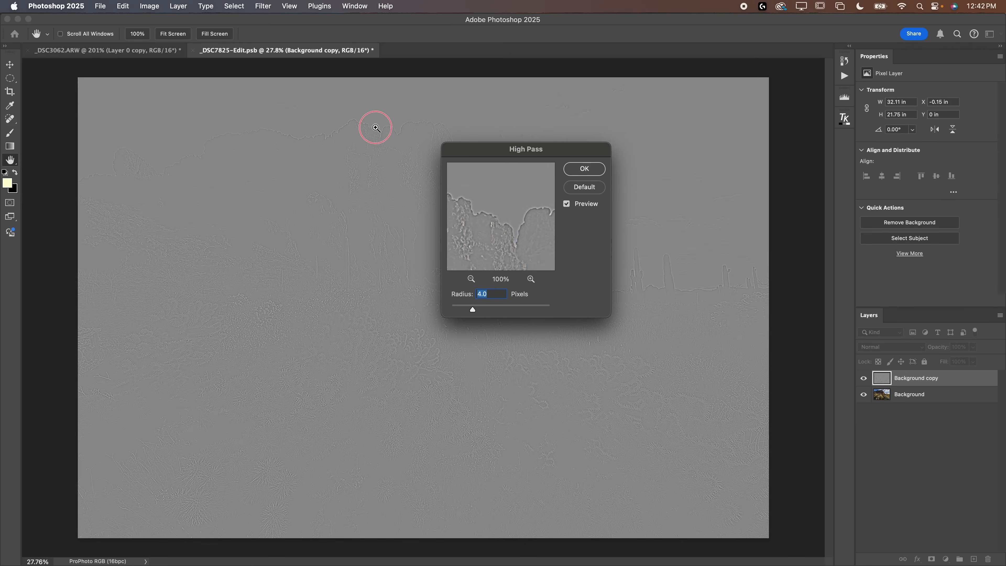
{"action": "left_click", "coordinate": [375, 127]}
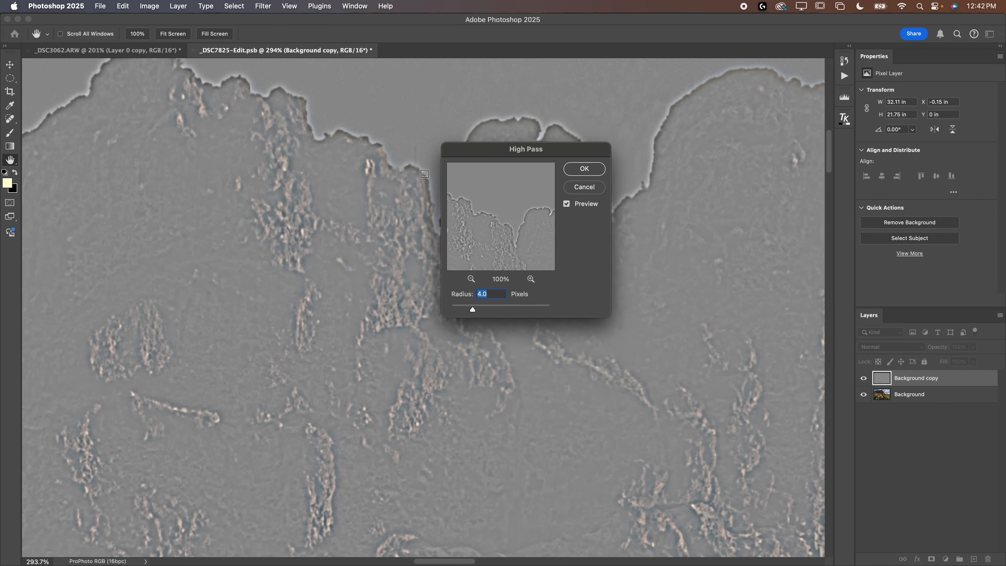
{"action": "mouse_move", "coordinate": [657, 128]}
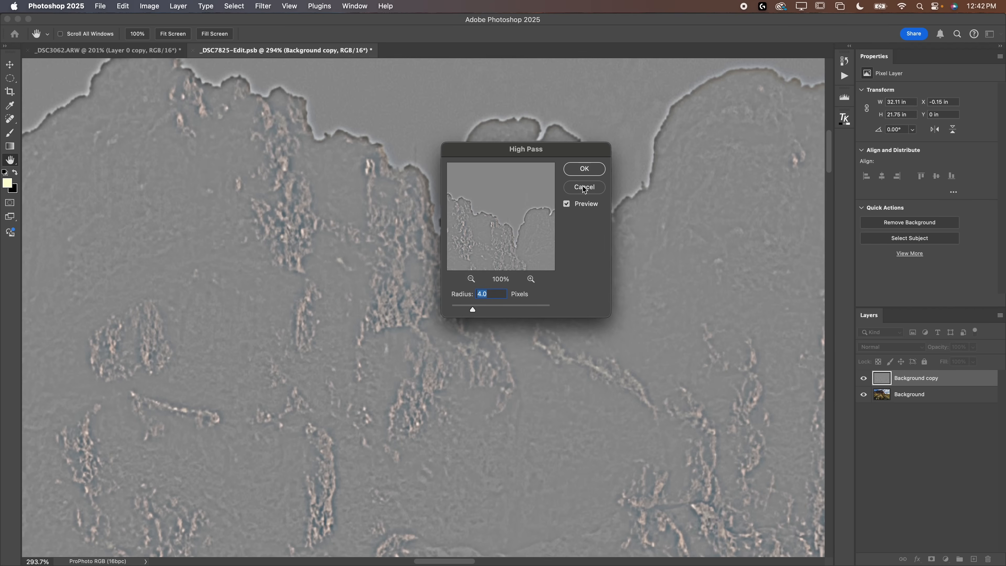
{"action": "mouse_move", "coordinate": [453, 303]}
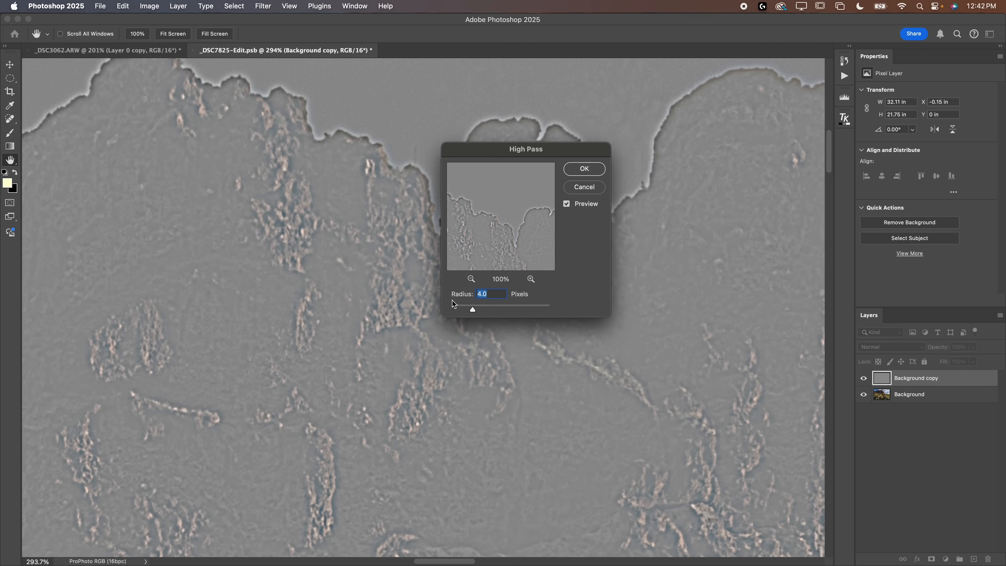
{"action": "left_click", "coordinate": [583, 169]}
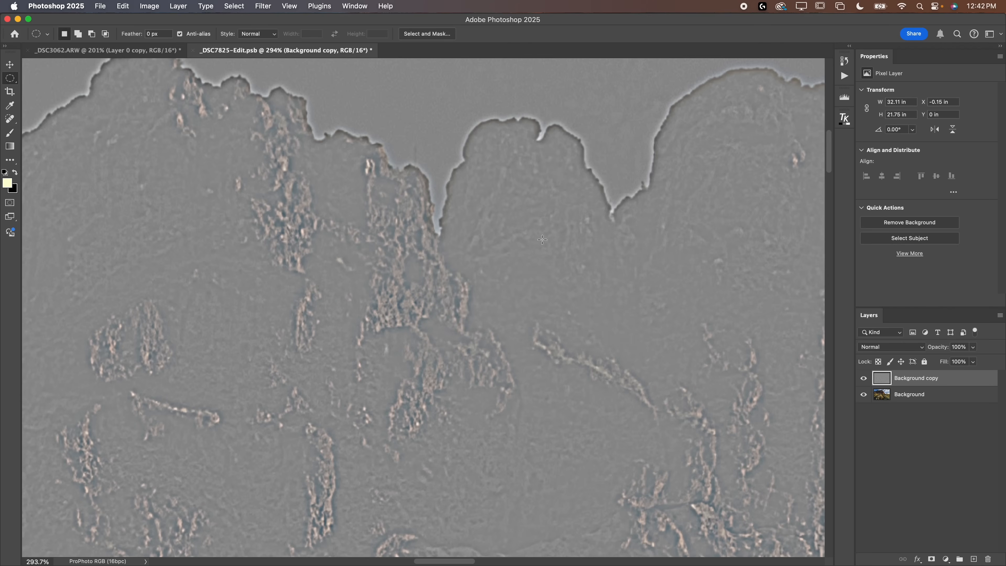
Blend the cactus high-pass copy as Overlay and toggle it to compare
{"action": "left_click", "coordinate": [891, 346]}
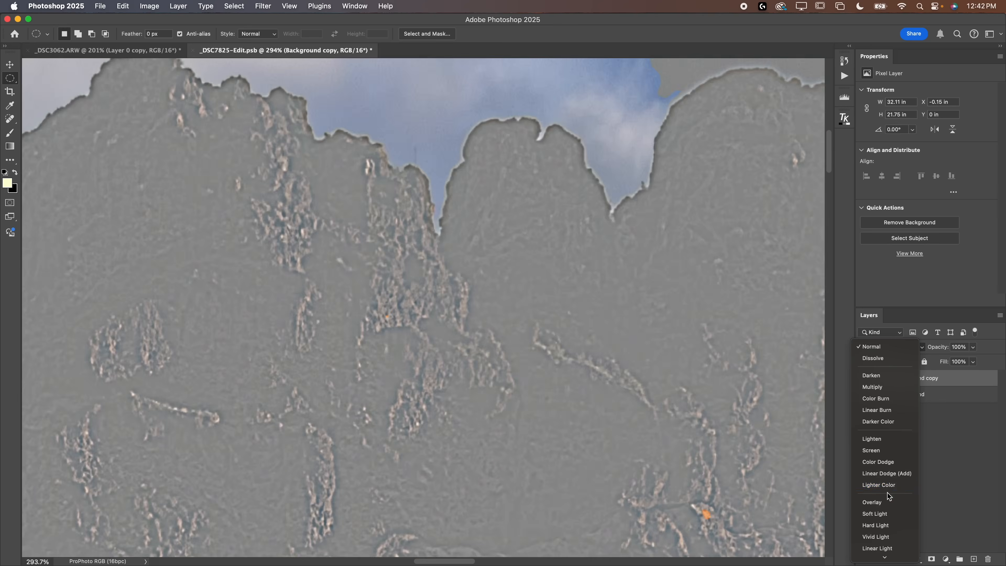
{"action": "left_click", "coordinate": [872, 502]}
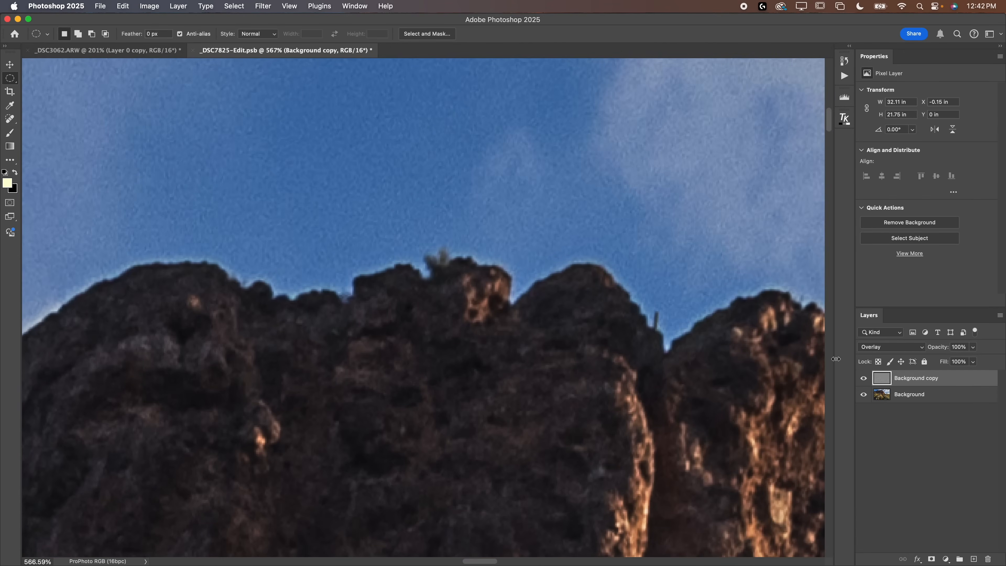
{"action": "mouse_move", "coordinate": [606, 325]}
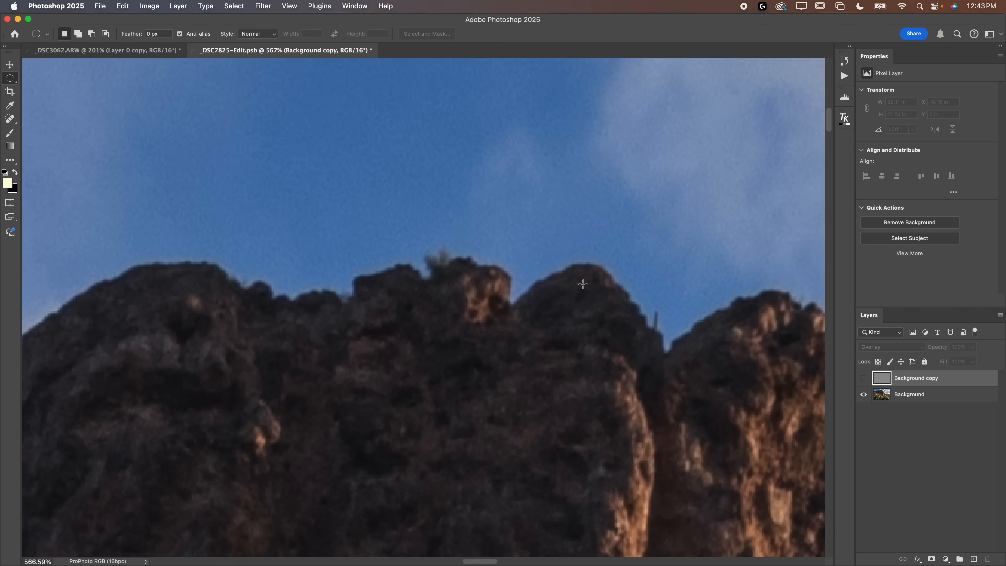
{"action": "mouse_move", "coordinate": [783, 318]}
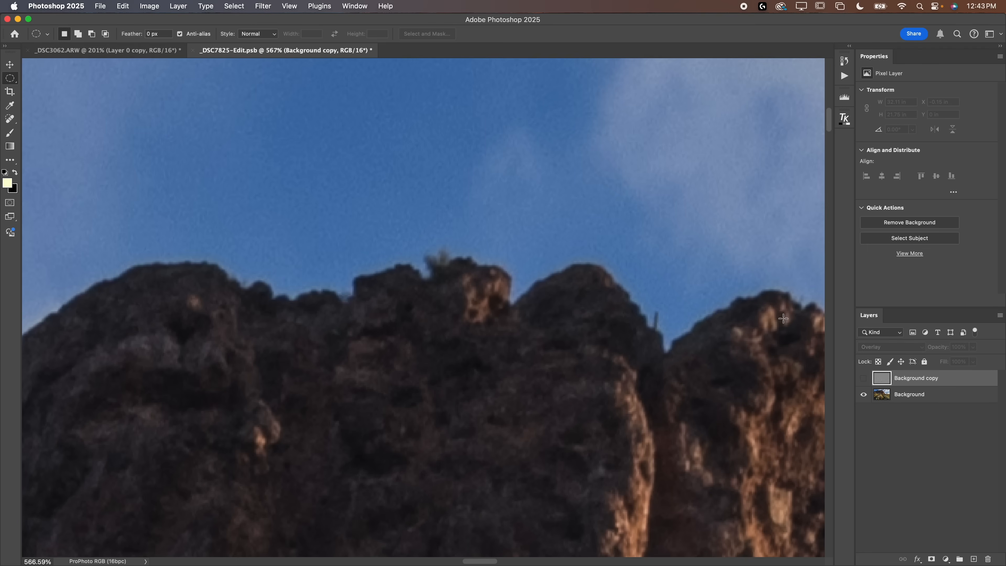
{"action": "left_click", "coordinate": [864, 377]}
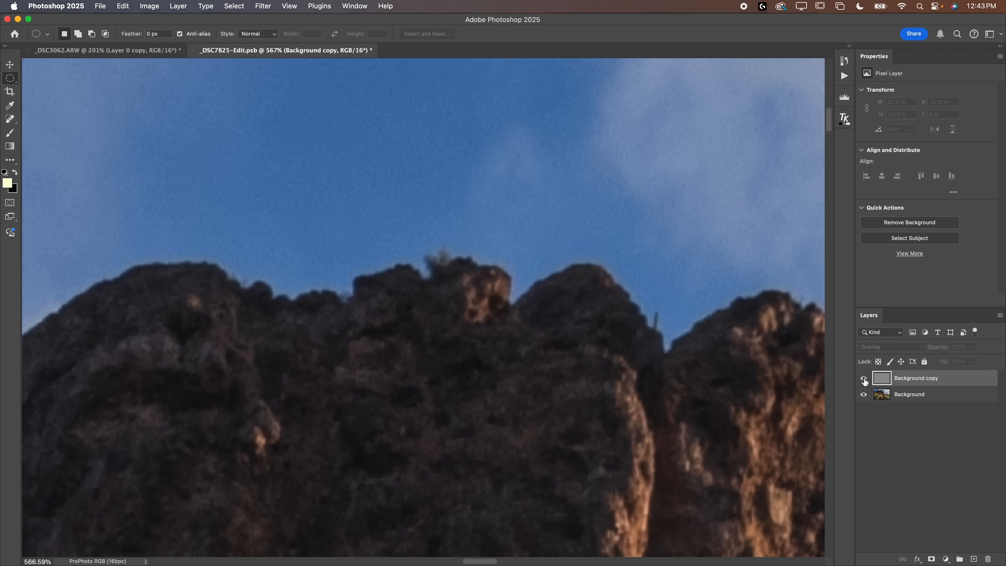
{"action": "left_click", "coordinate": [864, 380]}
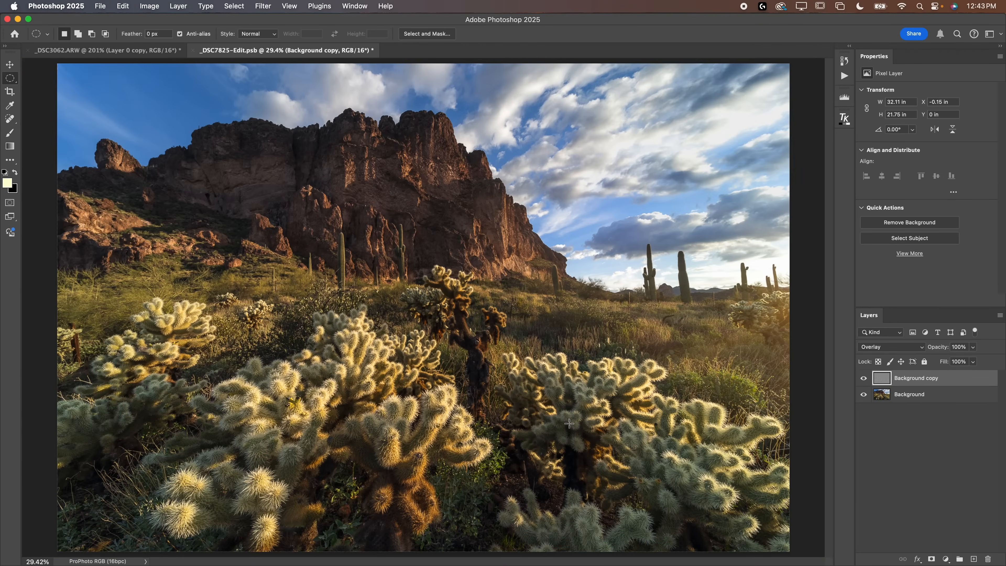
{"action": "left_click", "coordinate": [510, 134]}
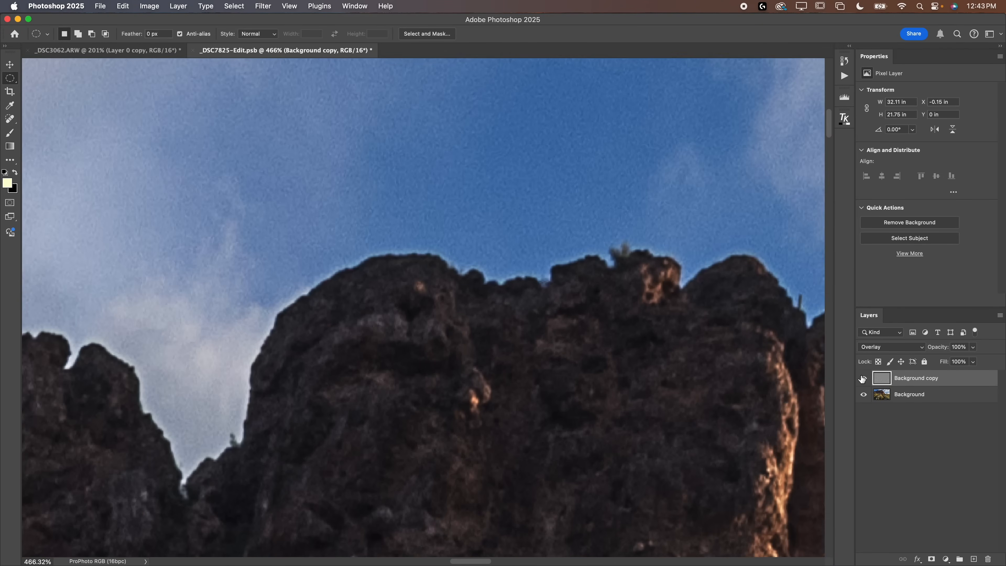
{"action": "mouse_move", "coordinate": [863, 377]}
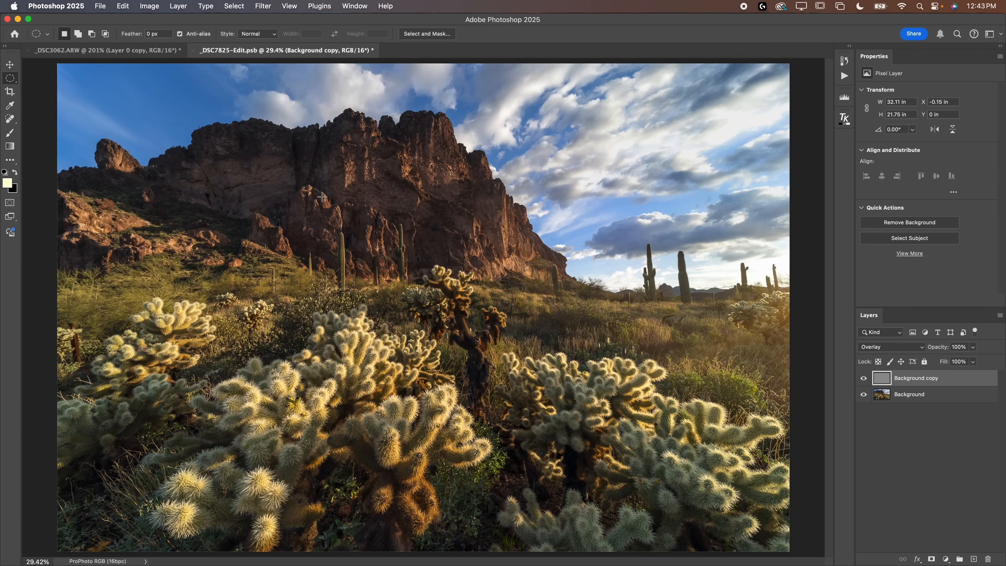
{"action": "mouse_move", "coordinate": [499, 232]}
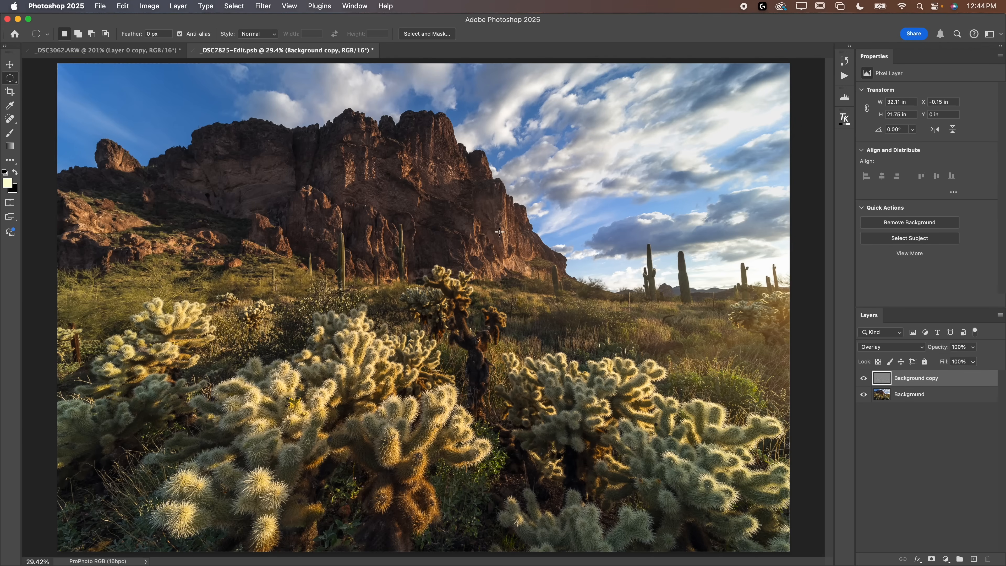
{"action": "mouse_move", "coordinate": [565, 265]}
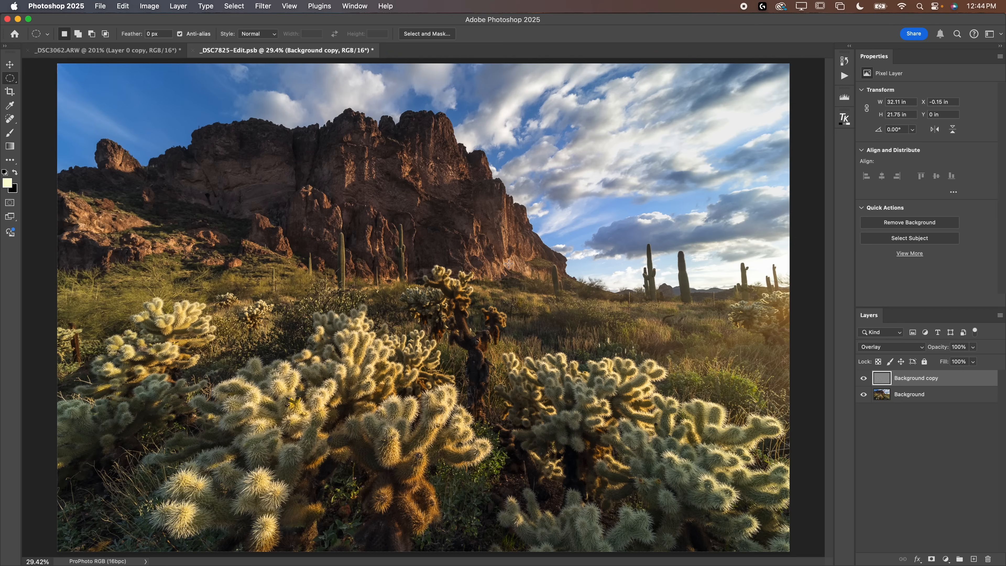
{"action": "mouse_move", "coordinate": [909, 397]}
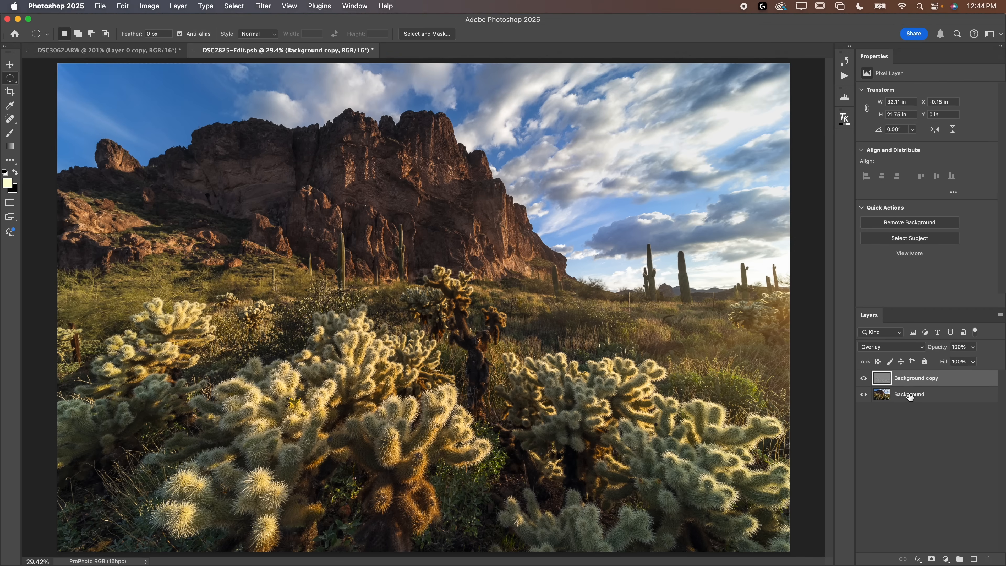
Select the sky of the cactus photo with Select > Sky for the layer mask
{"action": "left_click", "coordinate": [909, 394]}
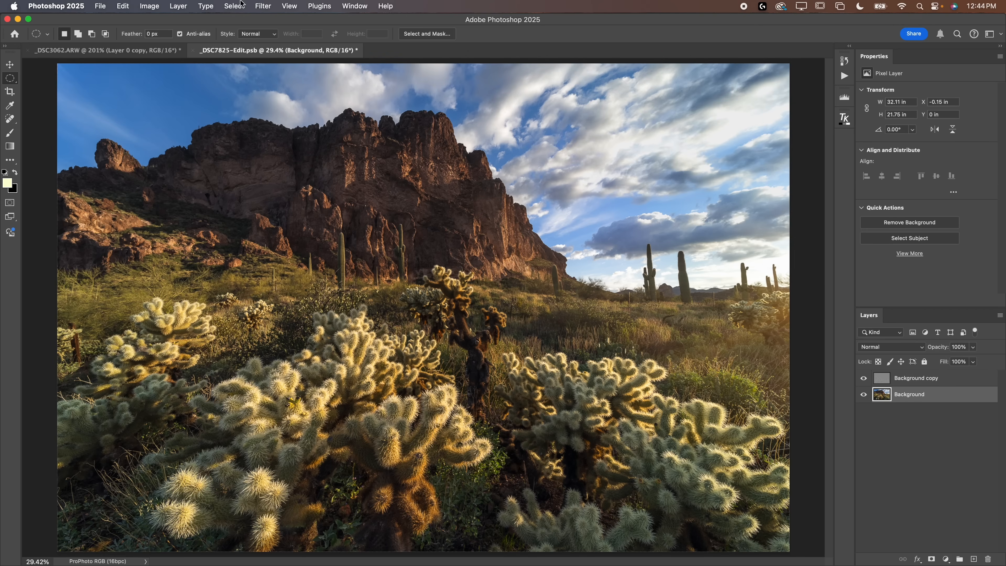
{"action": "left_click", "coordinate": [233, 5]}
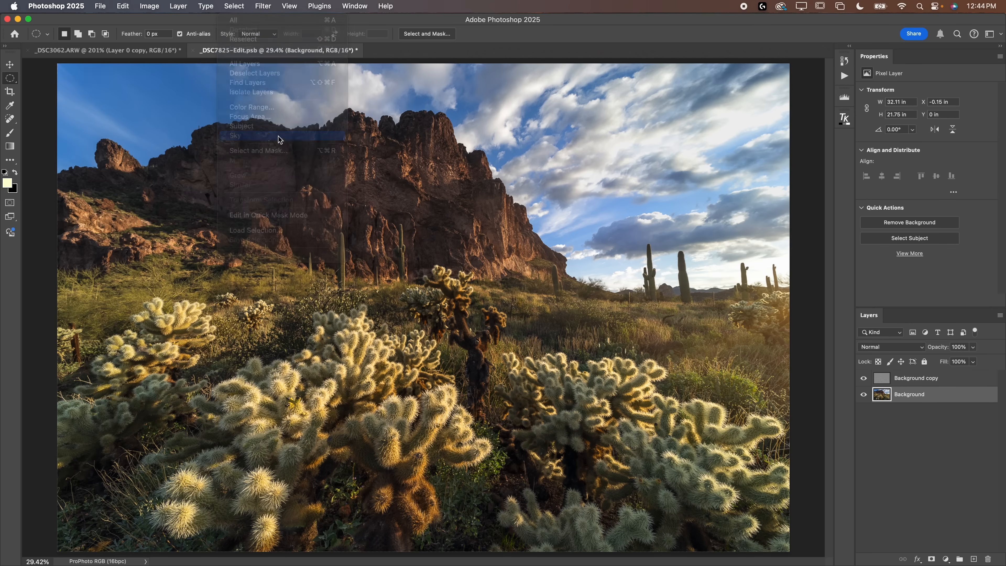
{"action": "left_click", "coordinate": [235, 135]}
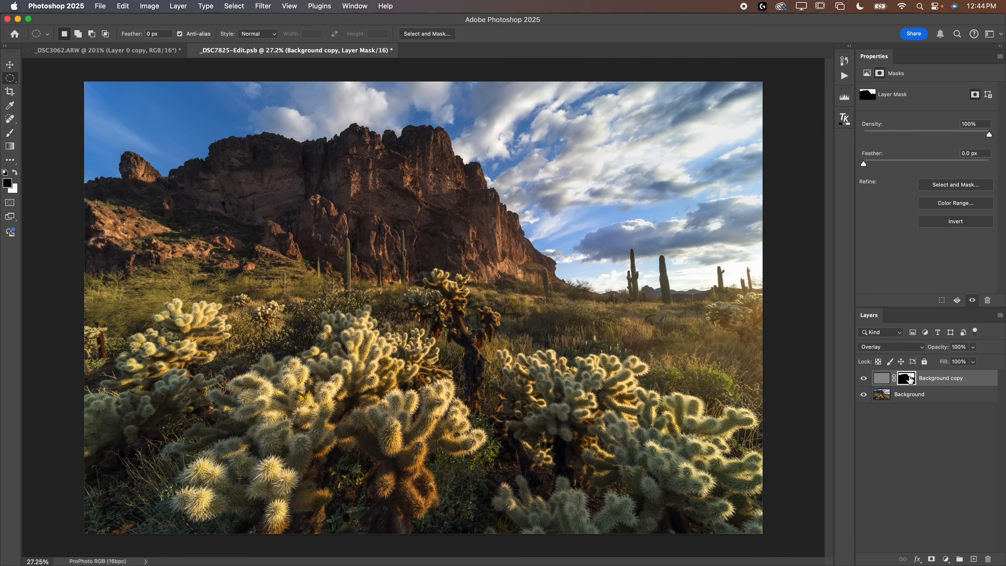
{"action": "mouse_move", "coordinate": [892, 378]}
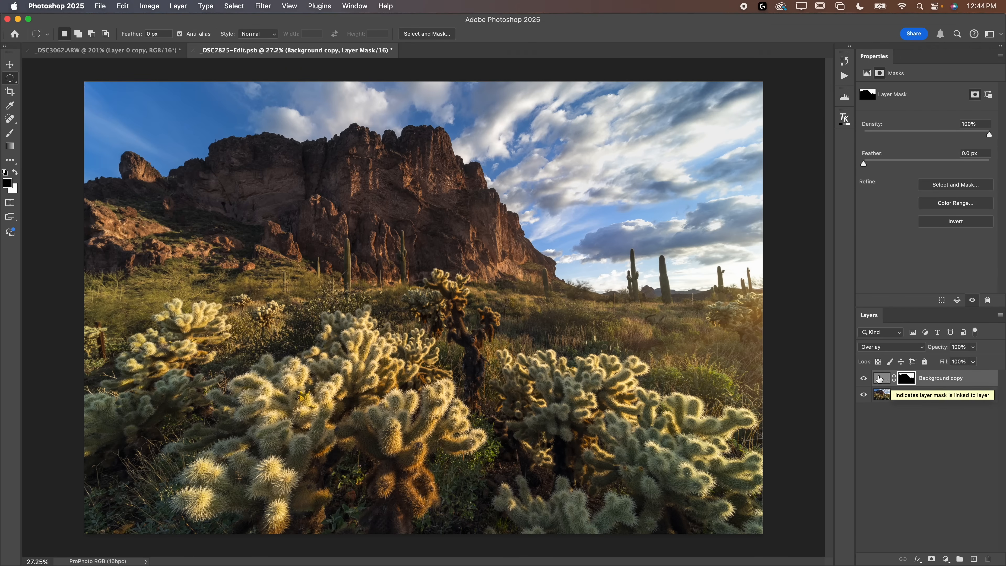
View the Background copy mask alone and invert it so the sky stays unsharpened
{"action": "left_click", "coordinate": [907, 377]}
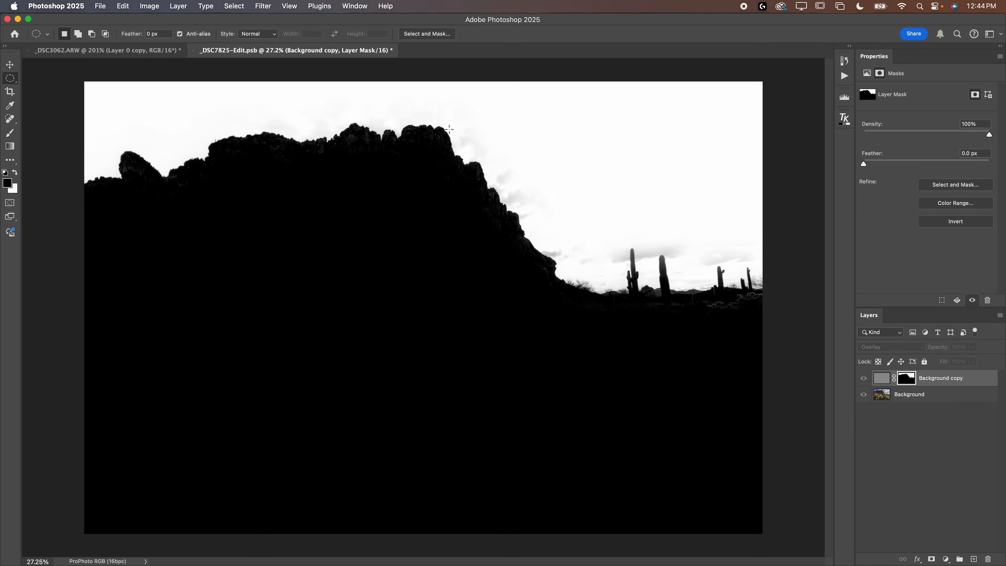
{"action": "mouse_move", "coordinate": [928, 393]}
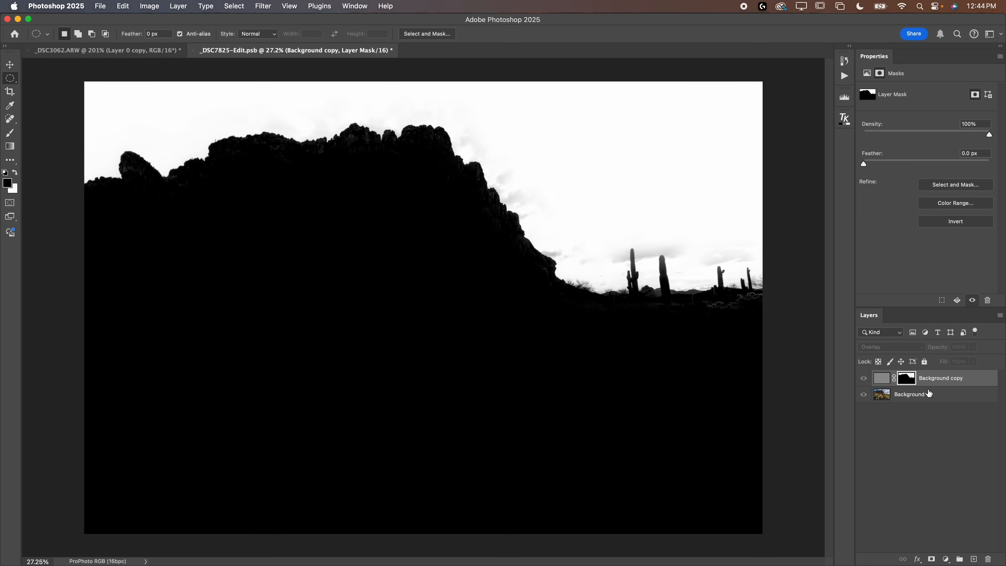
{"action": "mouse_move", "coordinate": [873, 382]}
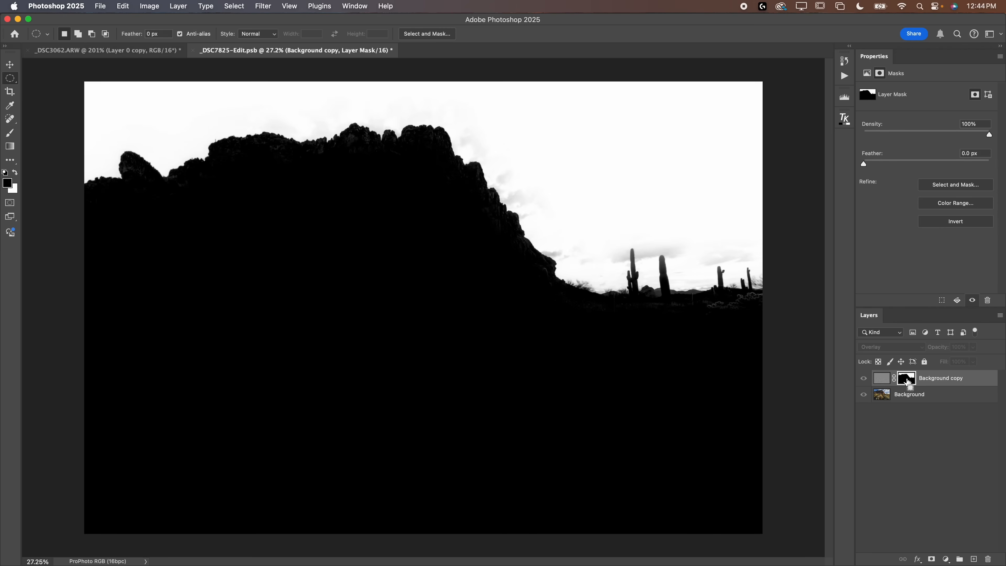
{"action": "left_click", "coordinate": [955, 221]}
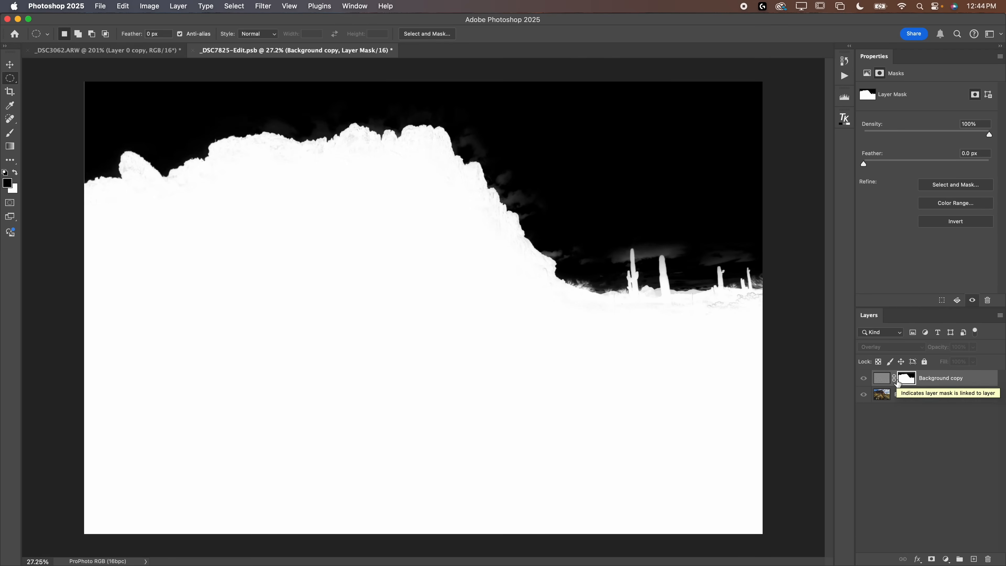
{"action": "mouse_move", "coordinate": [881, 378]}
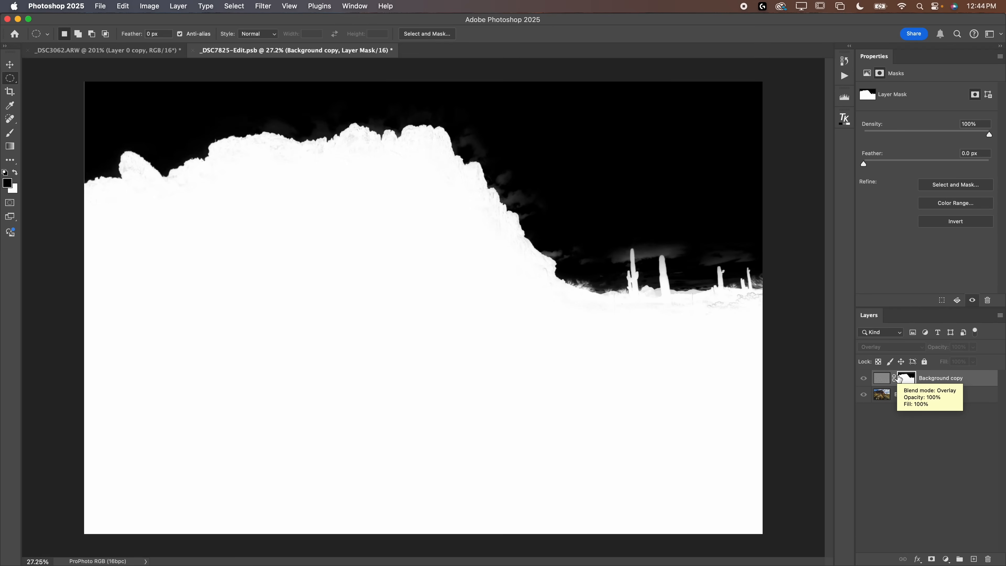
{"action": "mouse_move", "coordinate": [881, 378]}
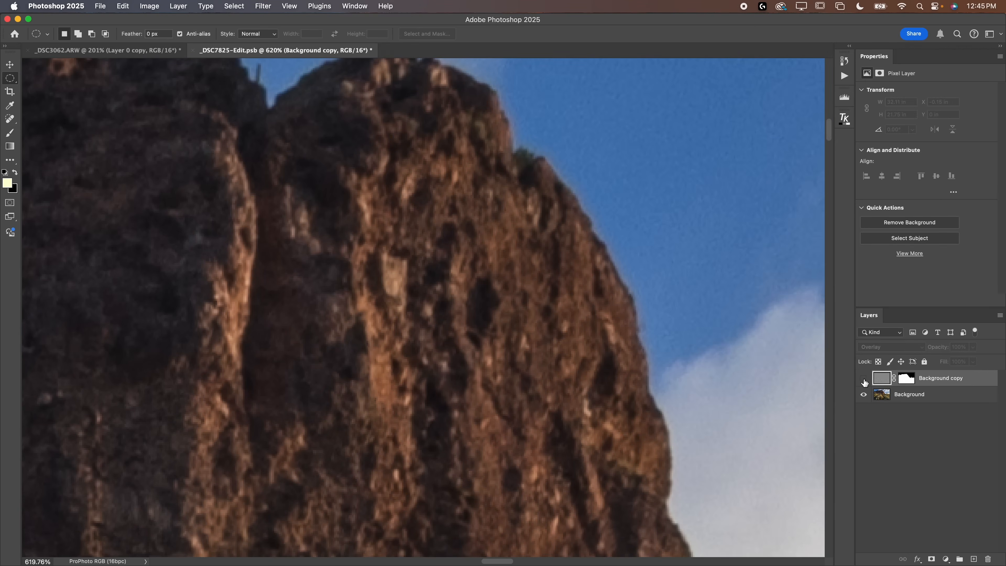
{"action": "left_click", "coordinate": [864, 378]}
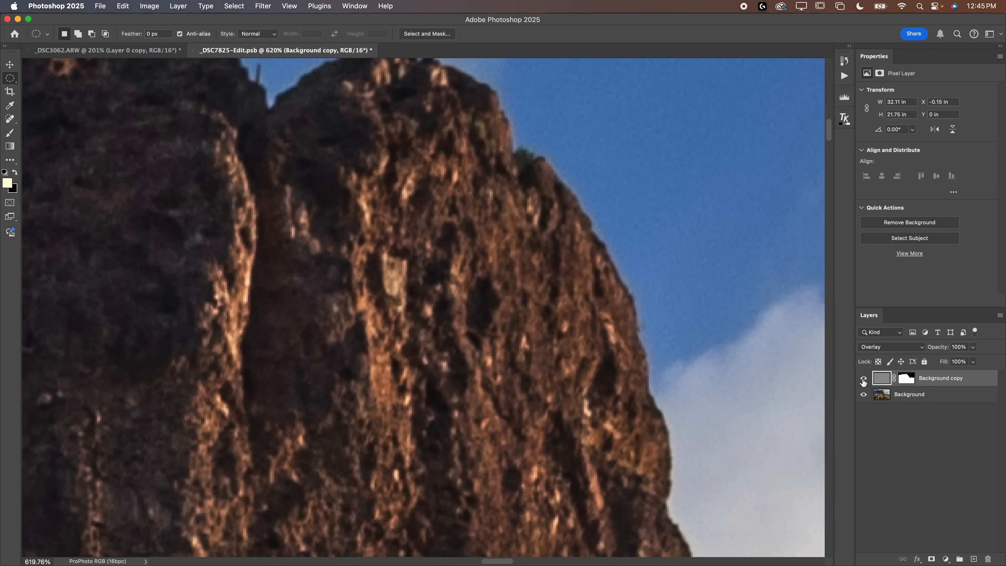
{"action": "left_click", "coordinate": [864, 378]}
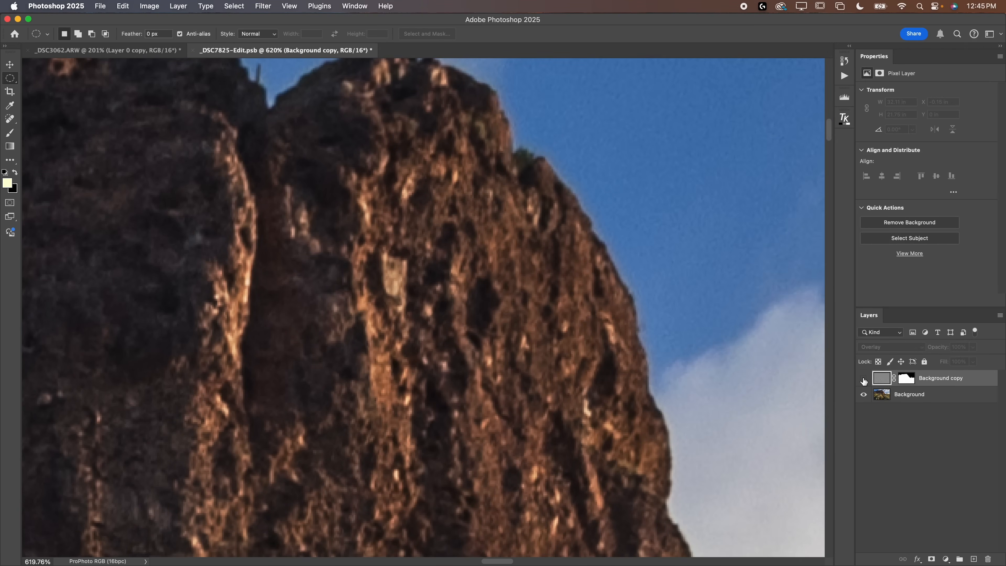
{"action": "left_click", "coordinate": [864, 377]}
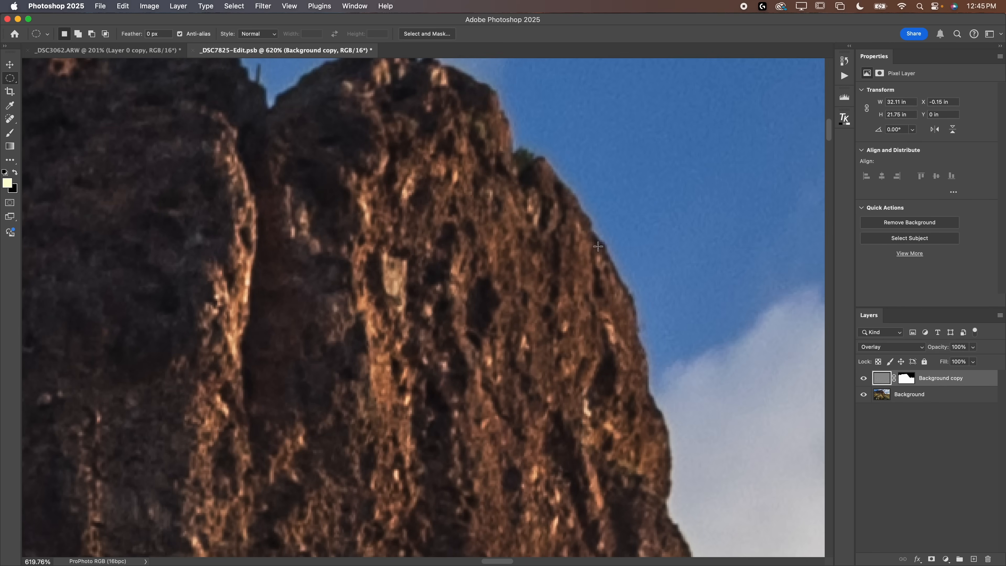
{"action": "mouse_move", "coordinate": [584, 200]}
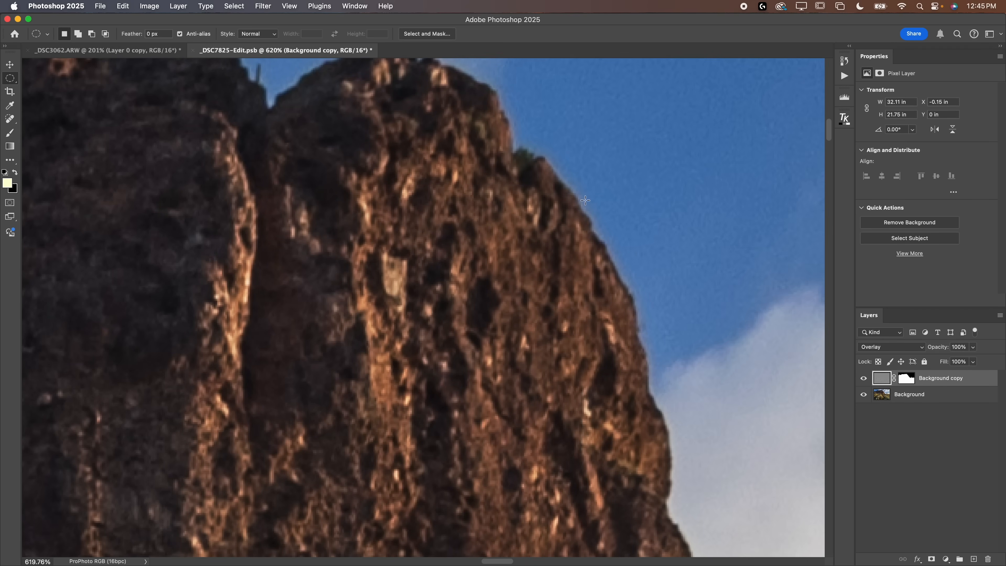
{"action": "left_click", "coordinate": [863, 378]}
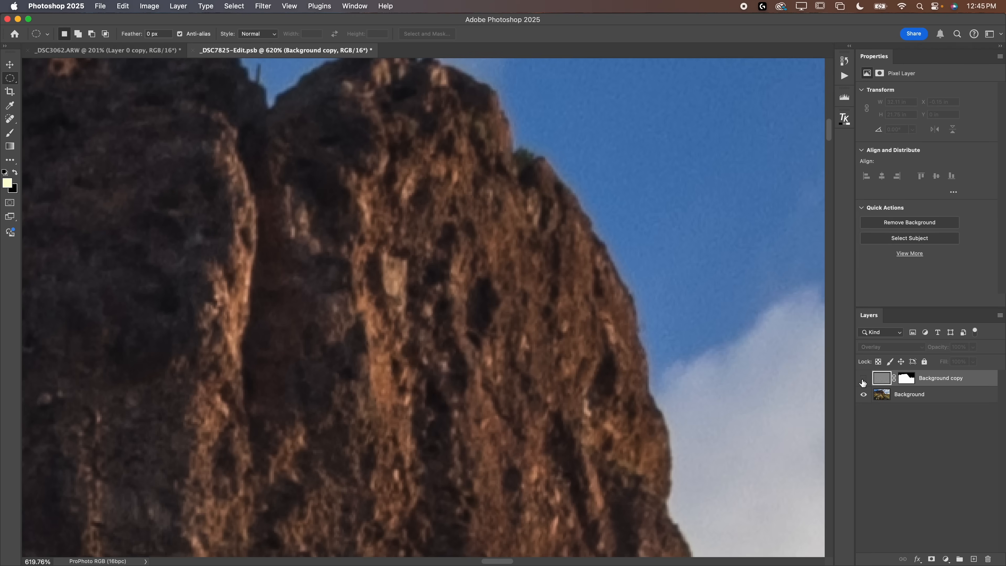
{"action": "left_click", "coordinate": [864, 378]}
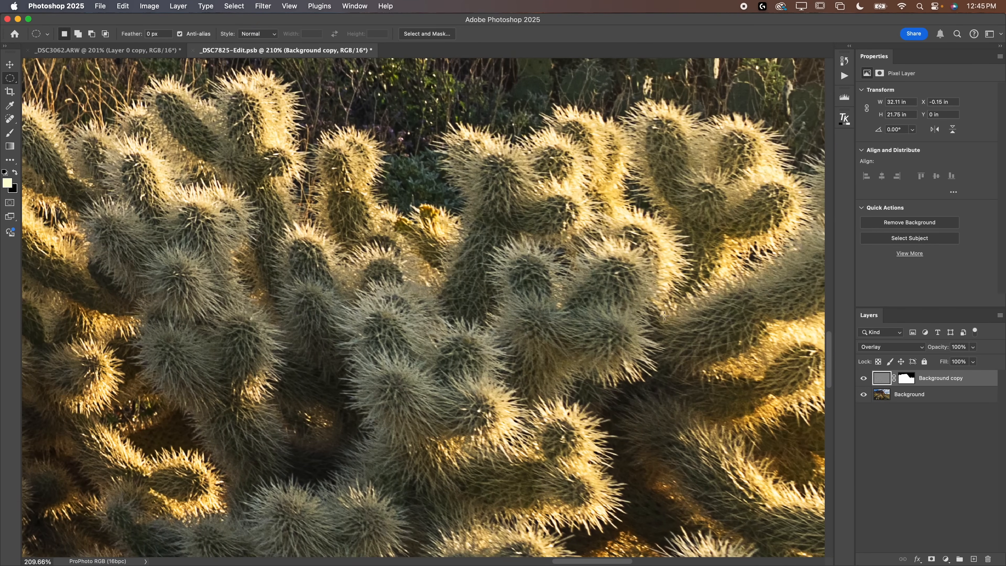
{"action": "left_click", "coordinate": [863, 377]}
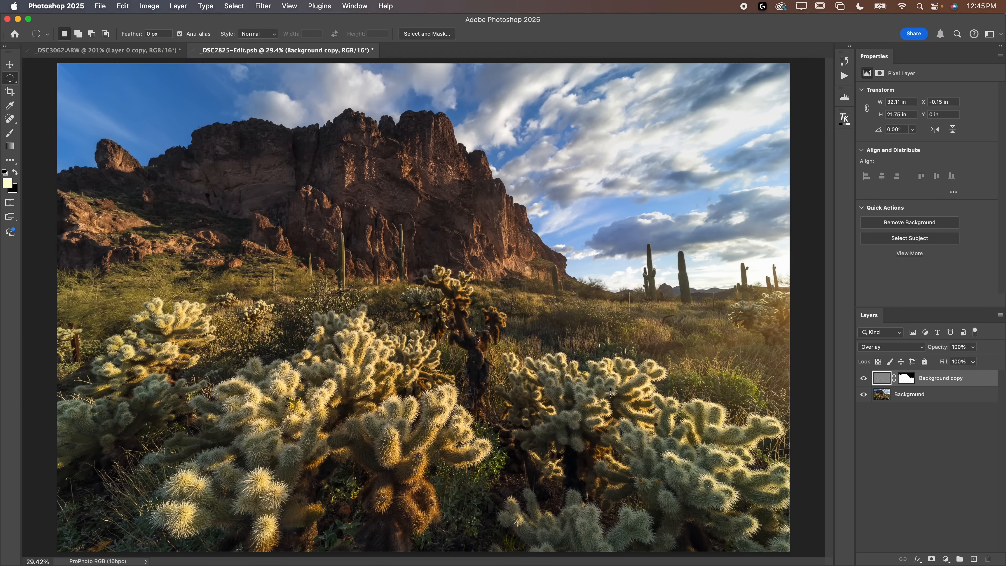
{"action": "left_click", "coordinate": [906, 377]}
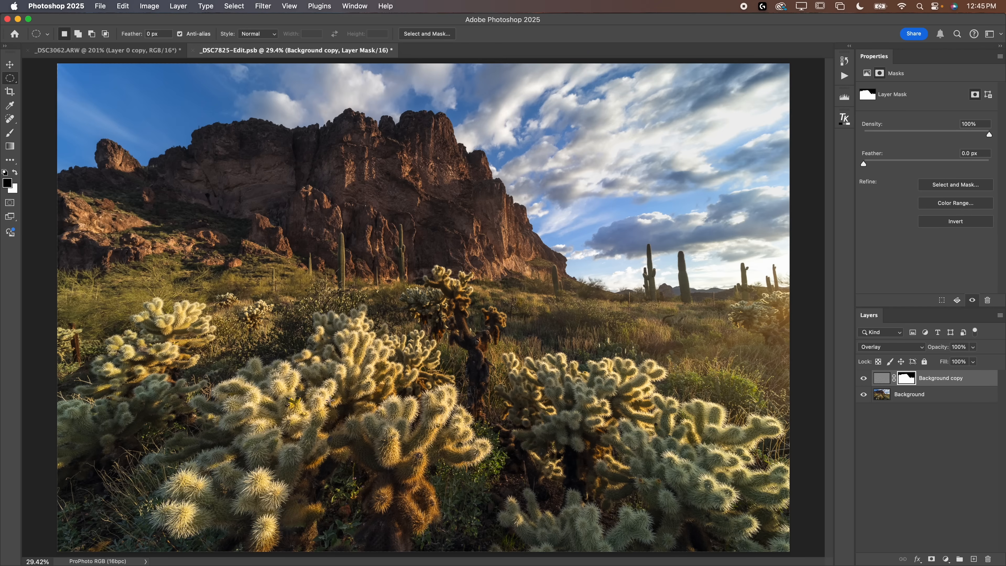
{"action": "left_click", "coordinate": [881, 378]}
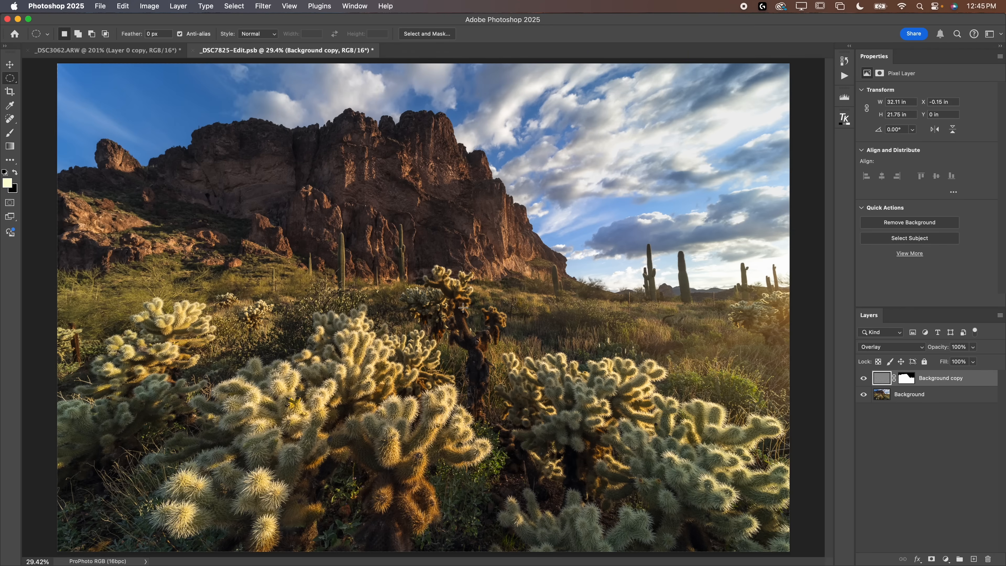
Switch to the _DSC3062.ARW moose document with its 76% Overlay sharpening layer
{"action": "left_click", "coordinate": [96, 50]}
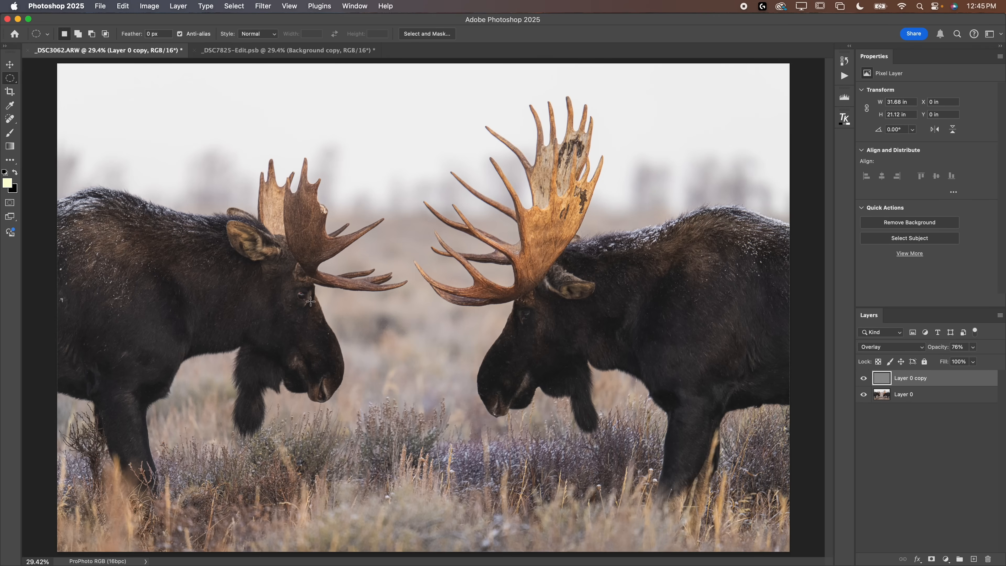
{"action": "mouse_move", "coordinate": [353, 319]}
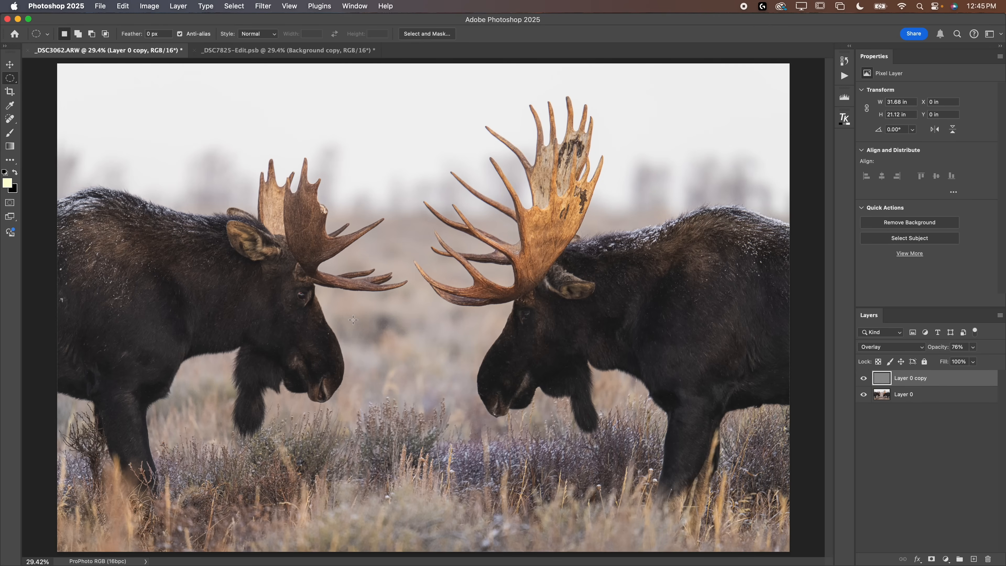
{"action": "mouse_move", "coordinate": [351, 315]}
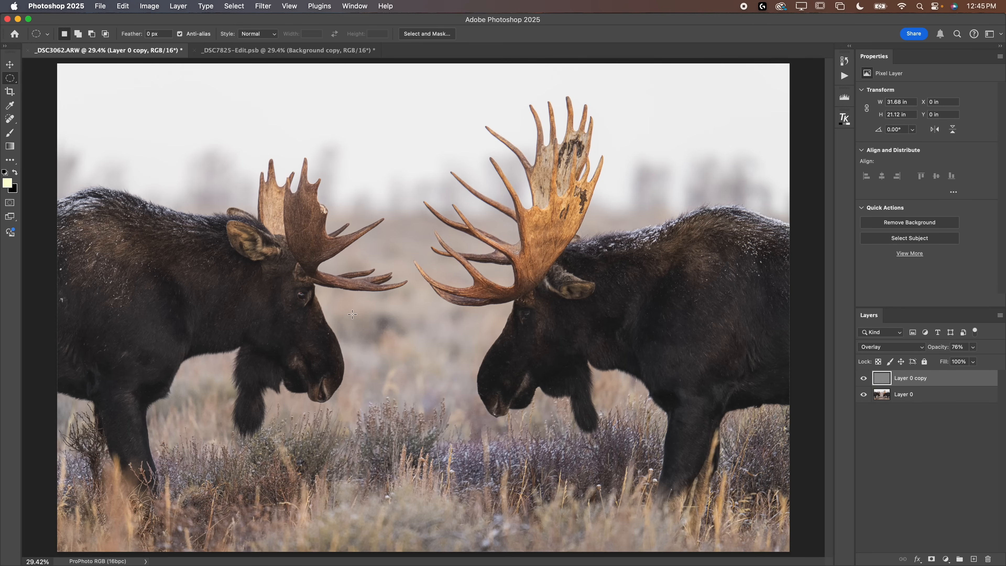
{"action": "mouse_move", "coordinate": [340, 308]}
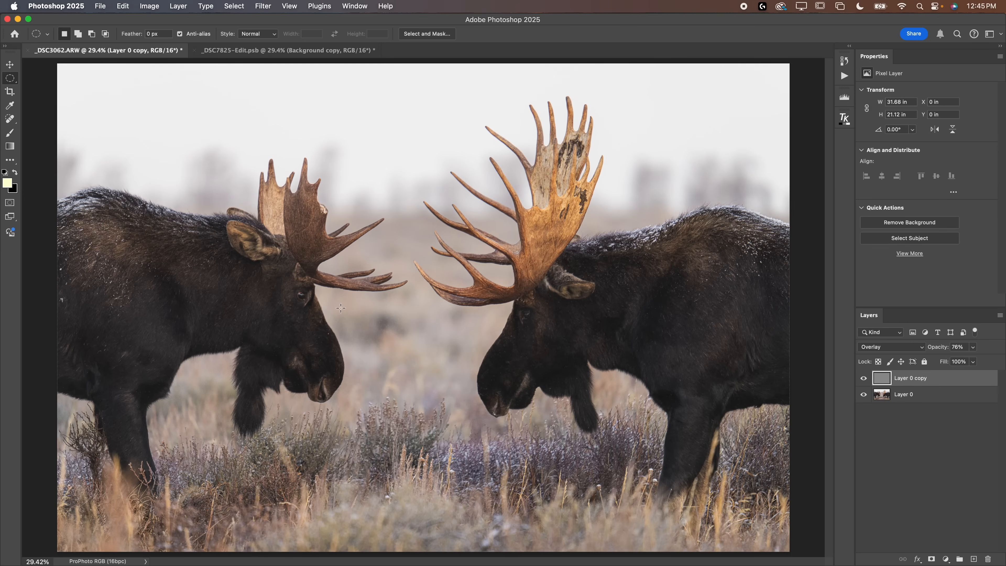